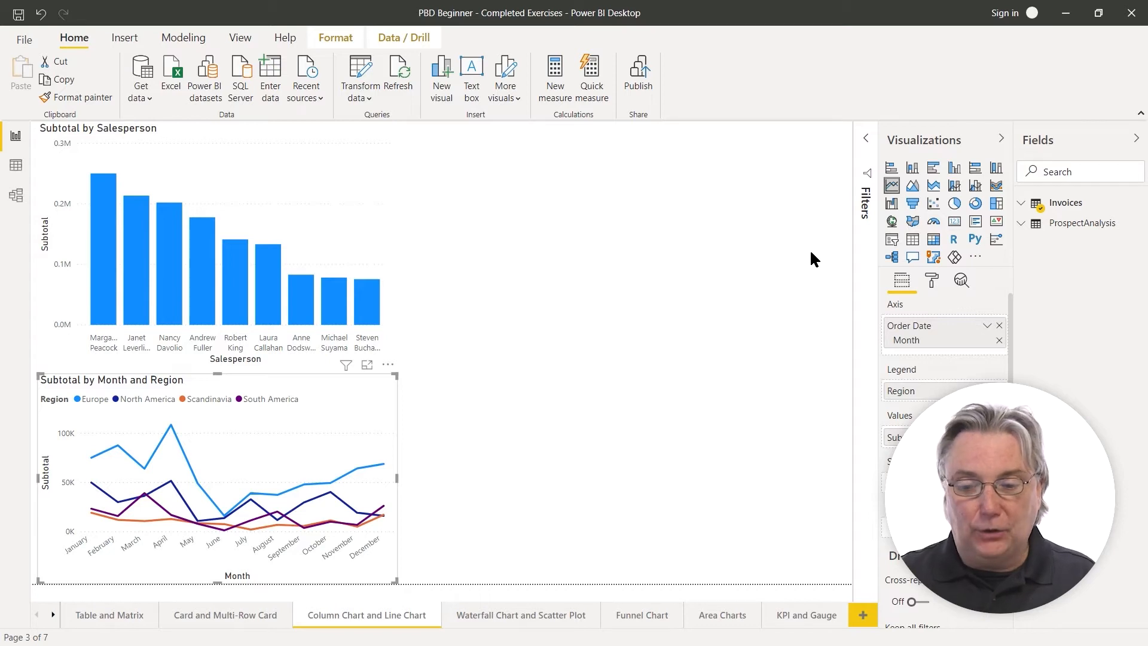
mouse_move(716, 301)
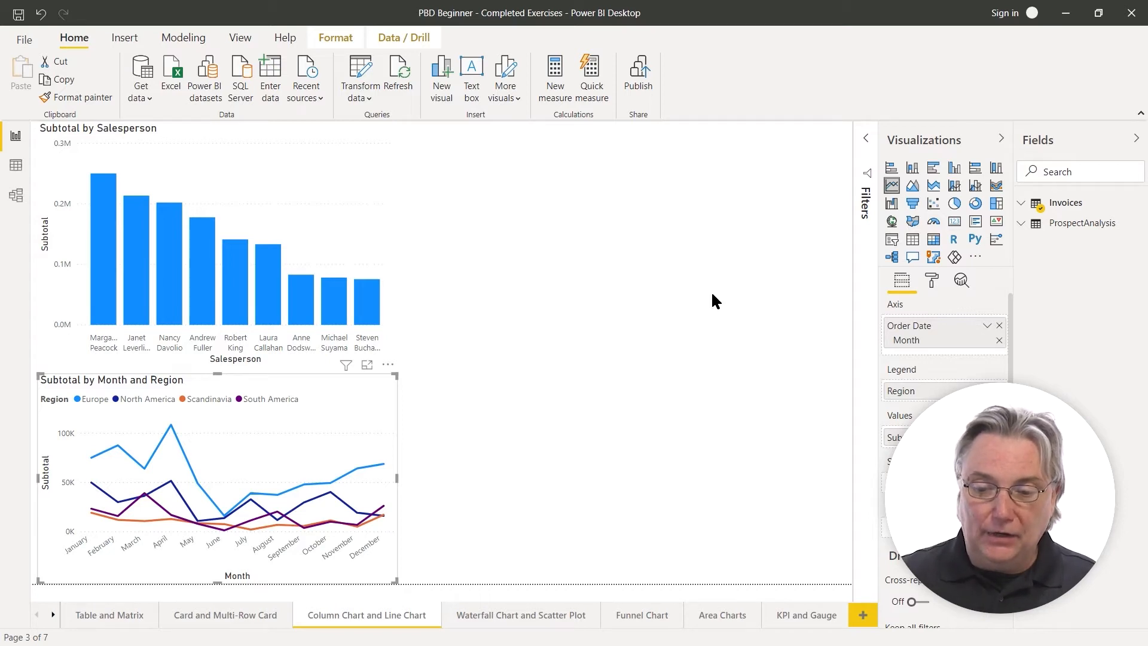
mouse_move(80, 545)
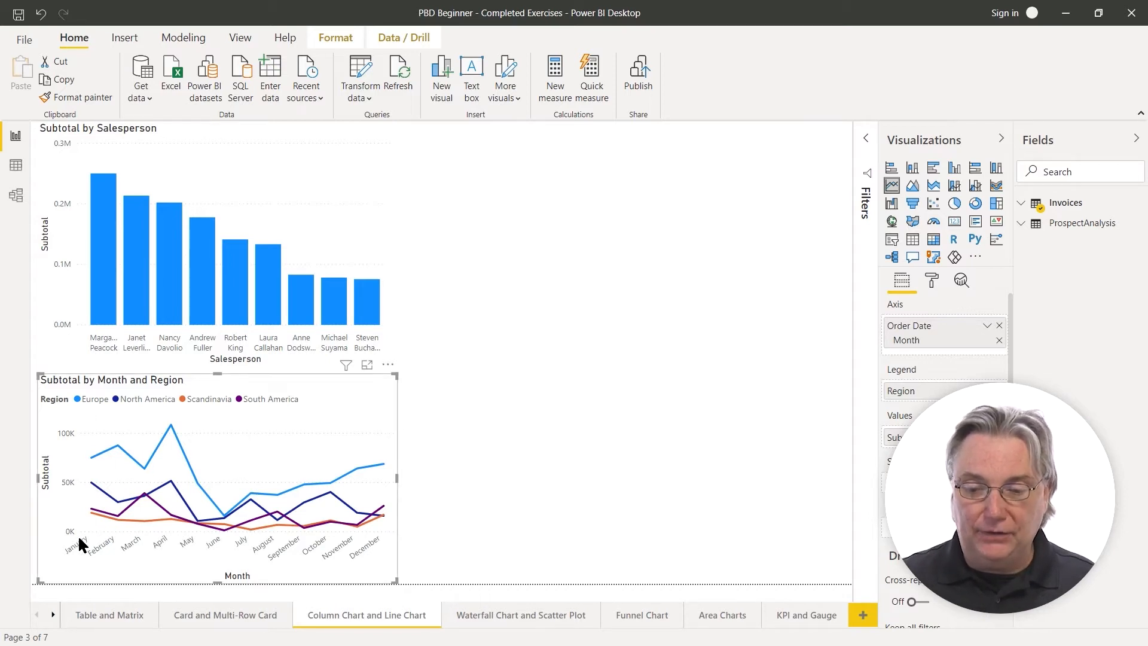
mouse_move(324, 550)
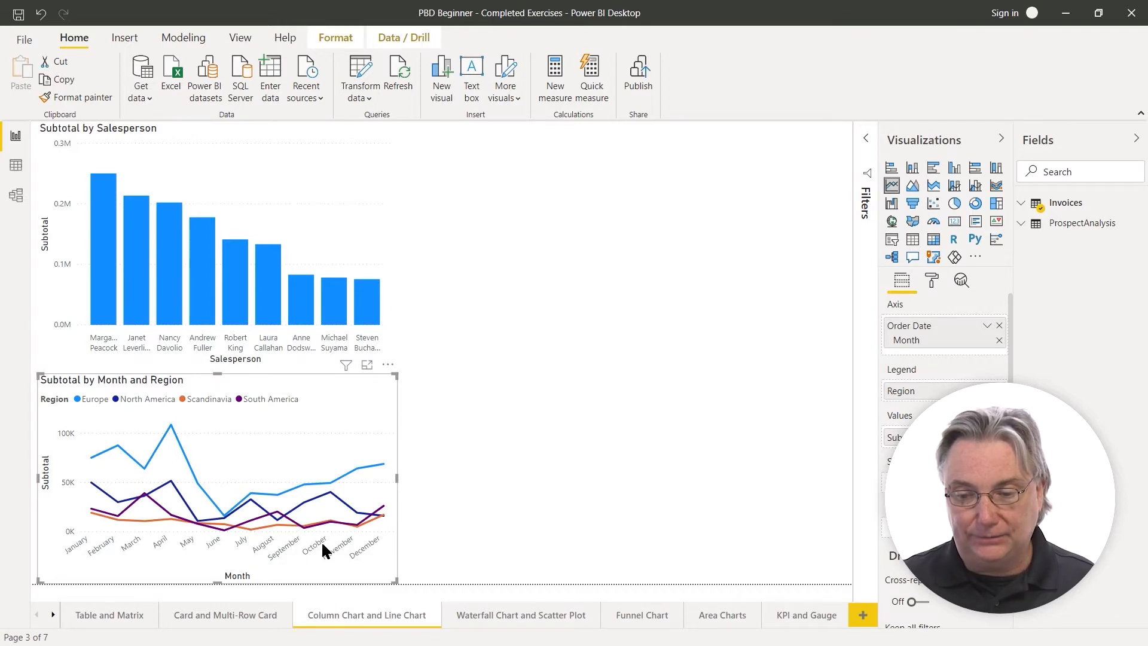
mouse_move(123, 548)
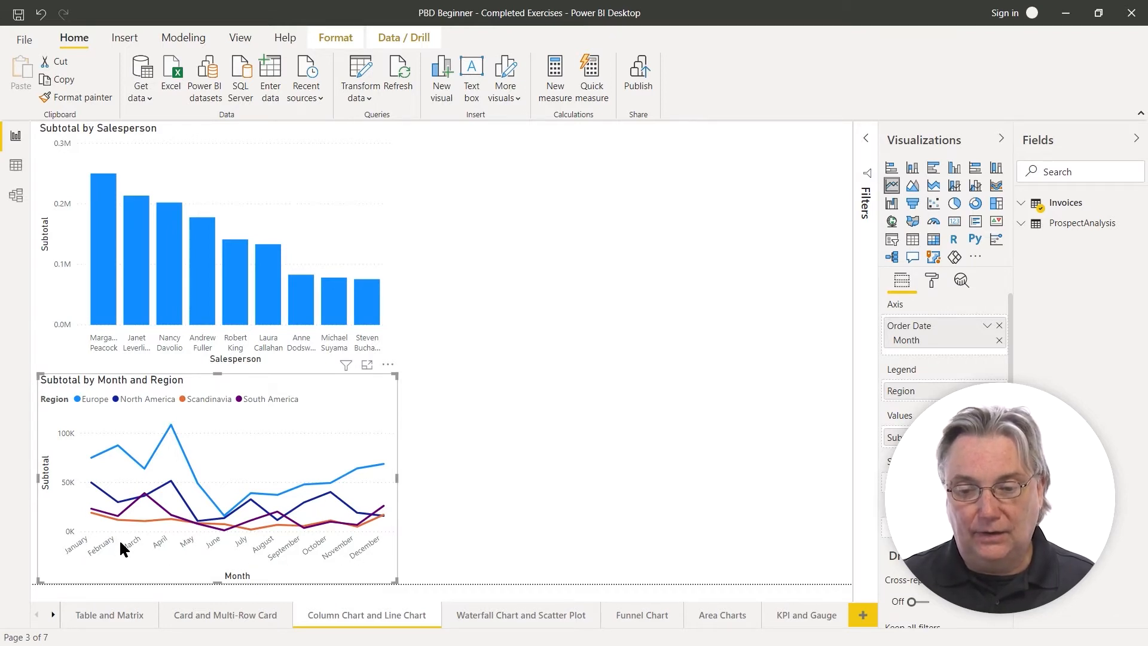
mouse_move(76, 399)
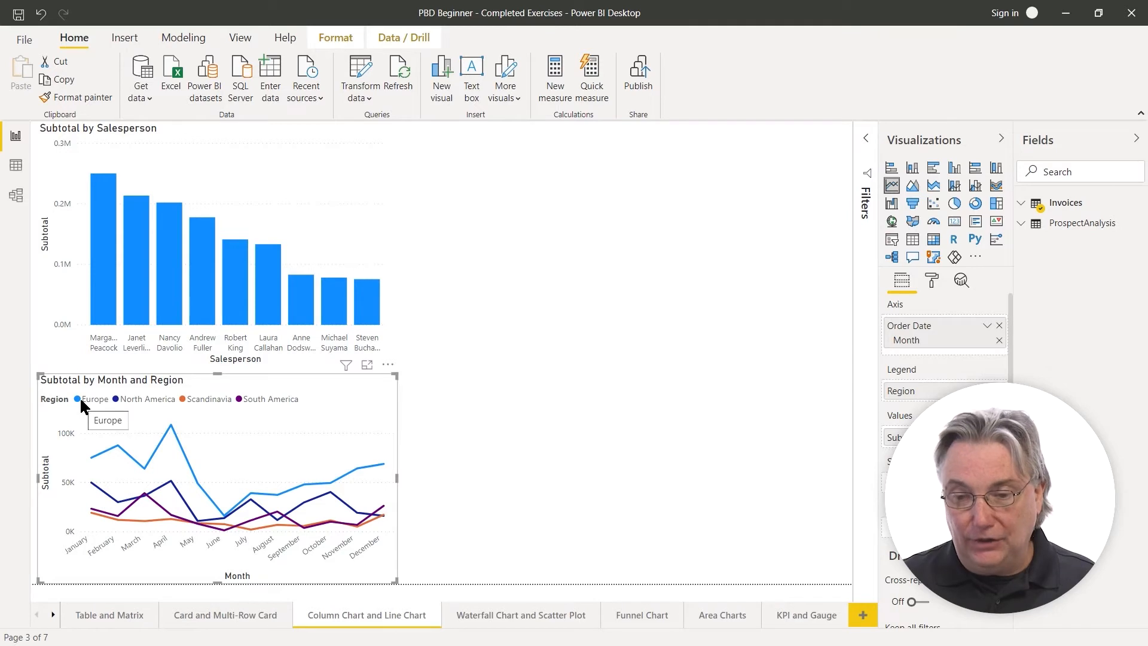
mouse_move(279, 407)
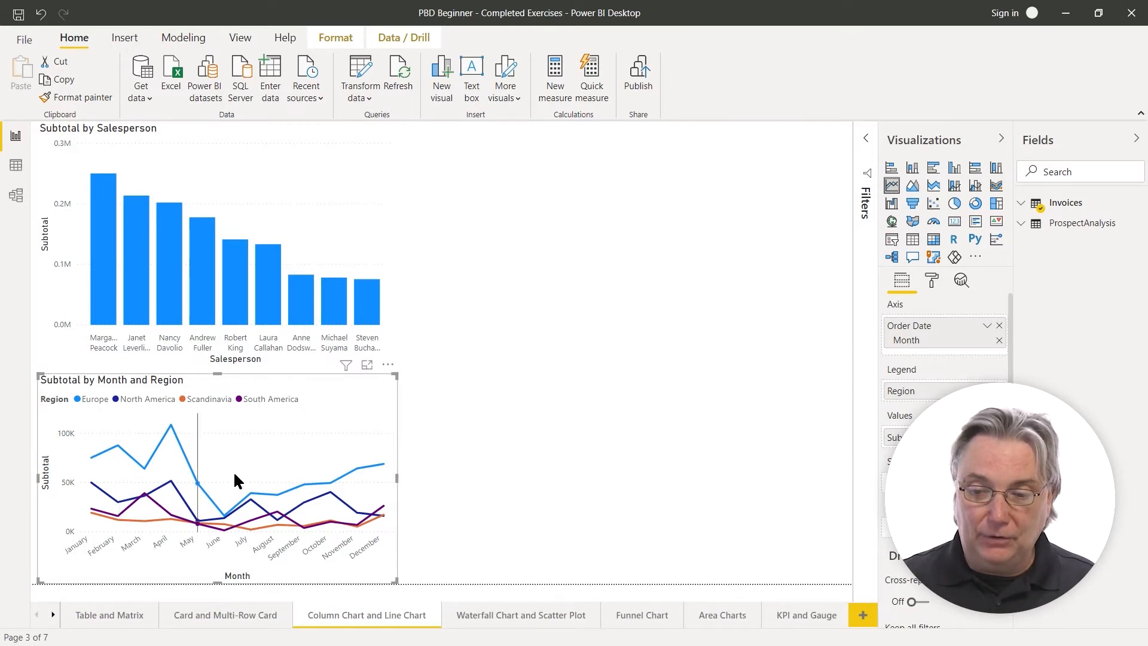
mouse_move(507, 503)
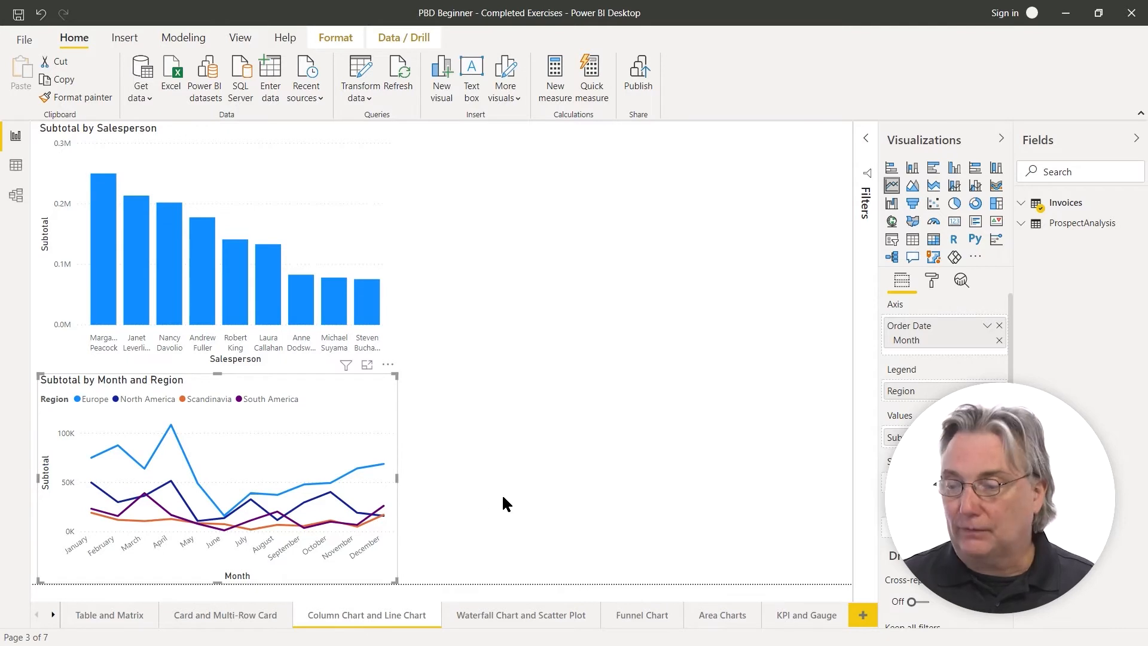
mouse_move(1025, 224)
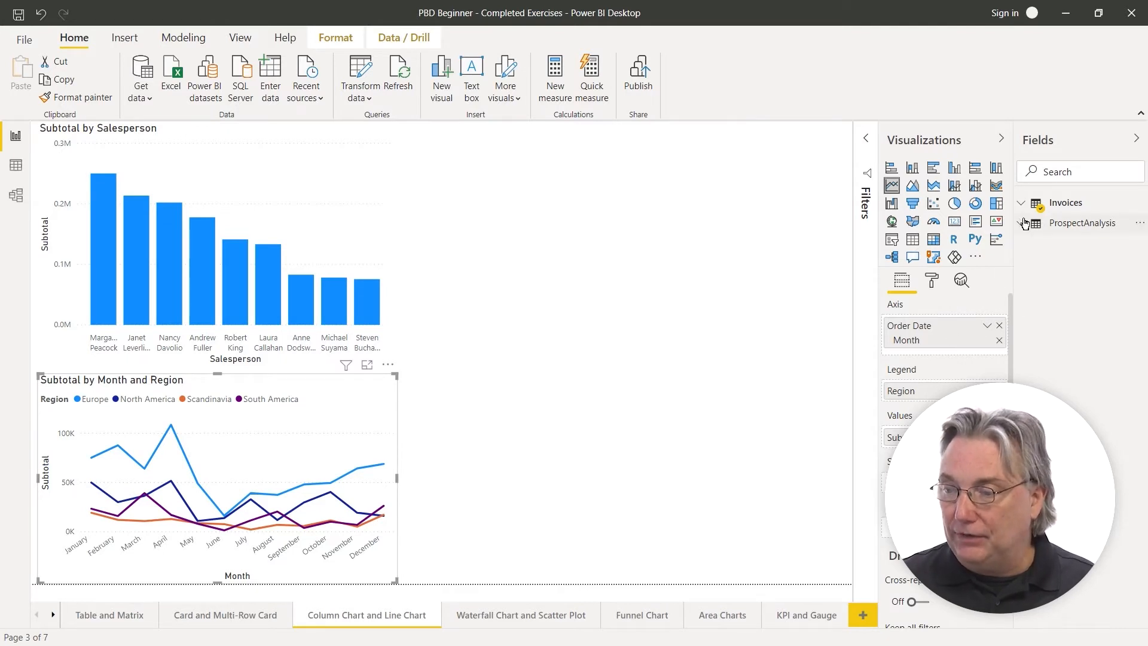
Expand Invoices and the Order Date hierarchy to reveal Year, Quarter, Month and Day levels
left_click(1020, 203)
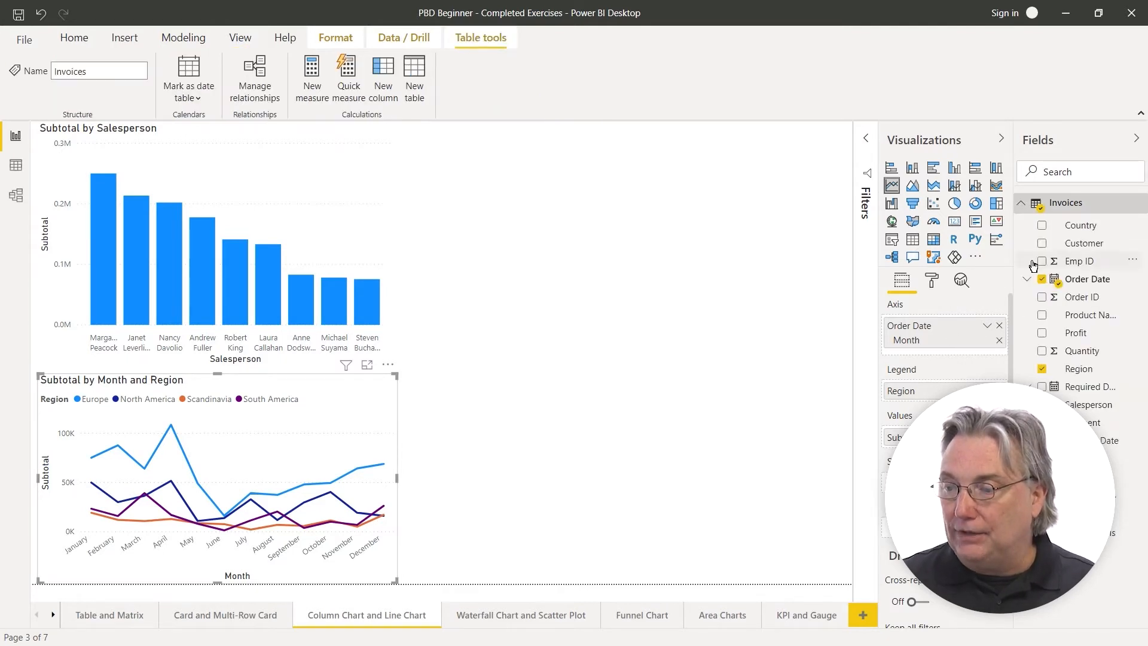
left_click(1027, 279)
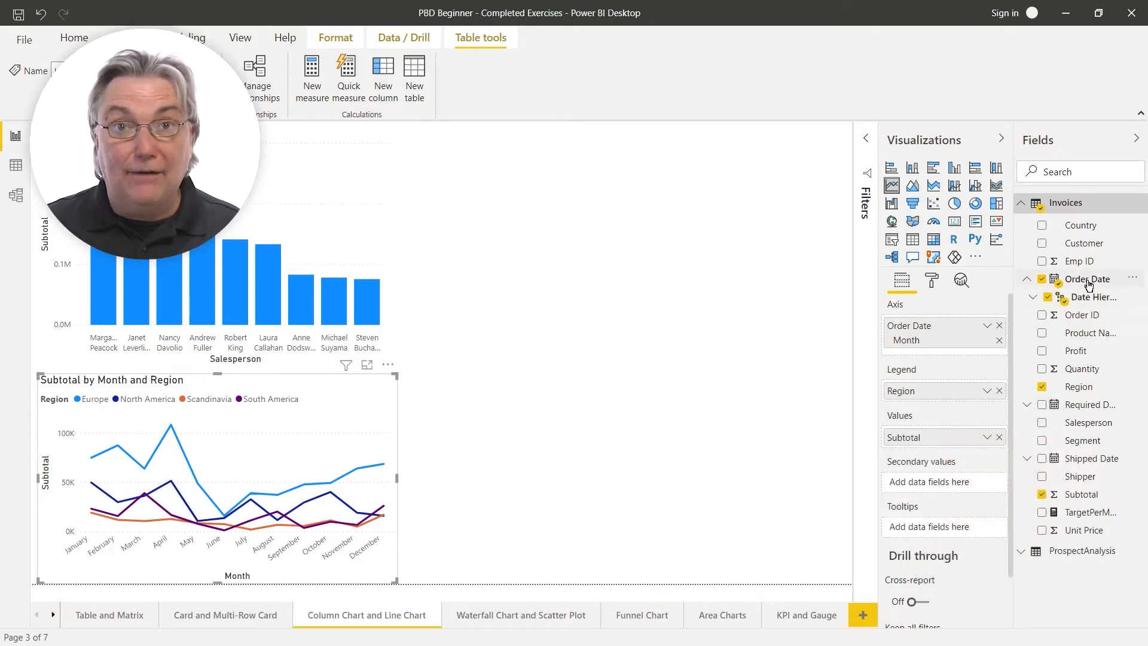
mouse_move(1088, 321)
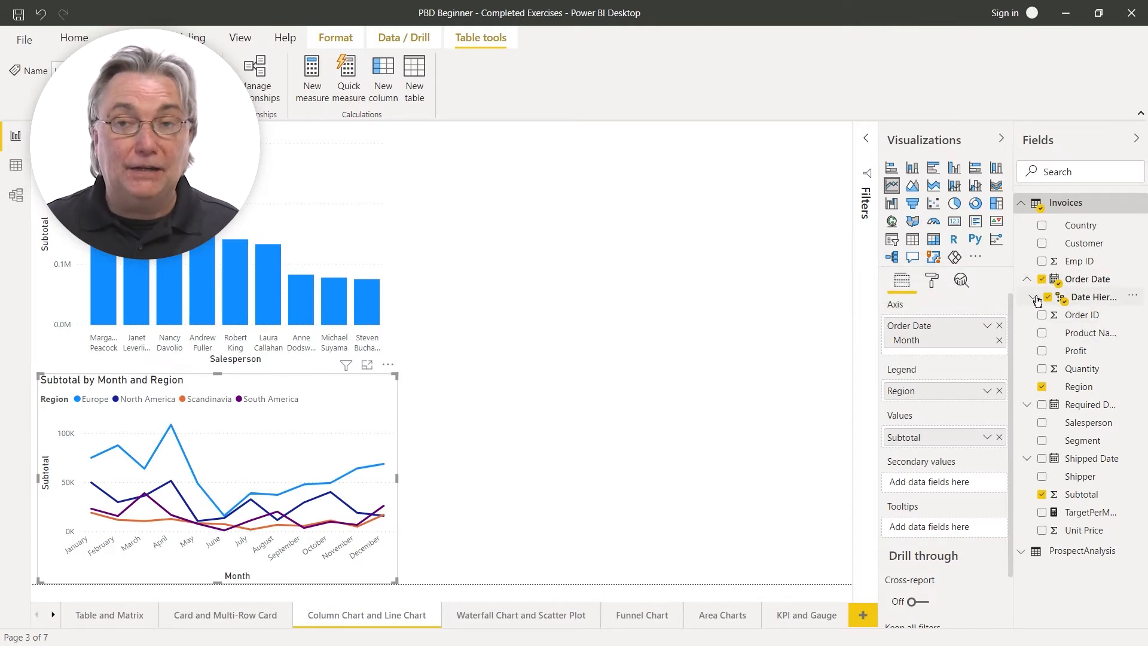
left_click(1036, 296)
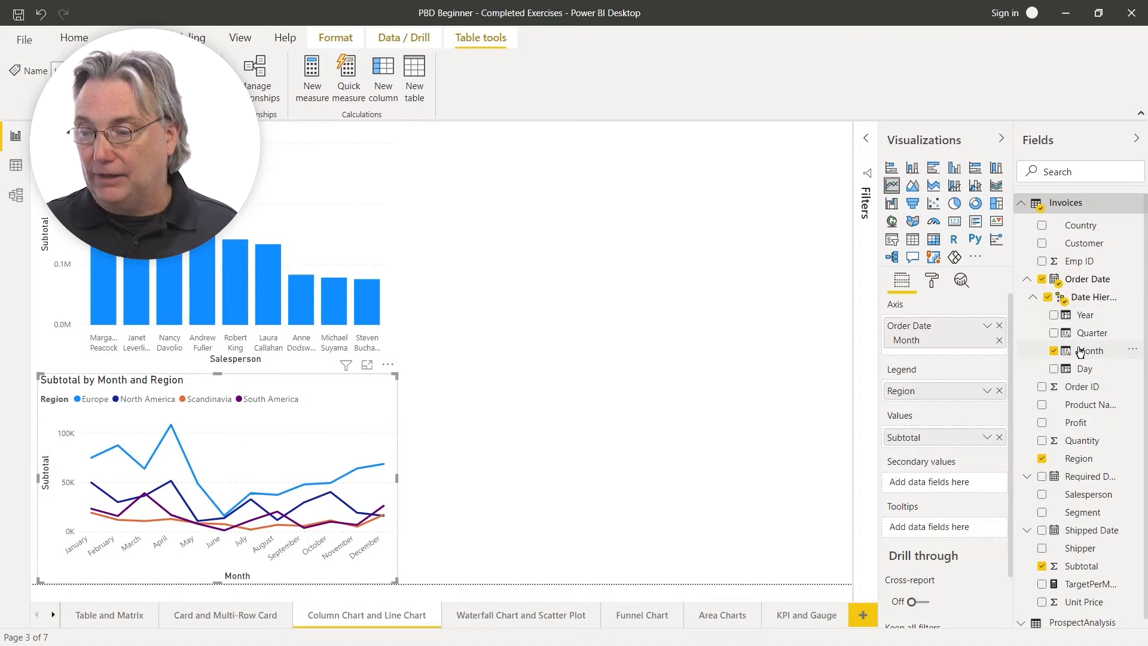
mouse_move(1087, 326)
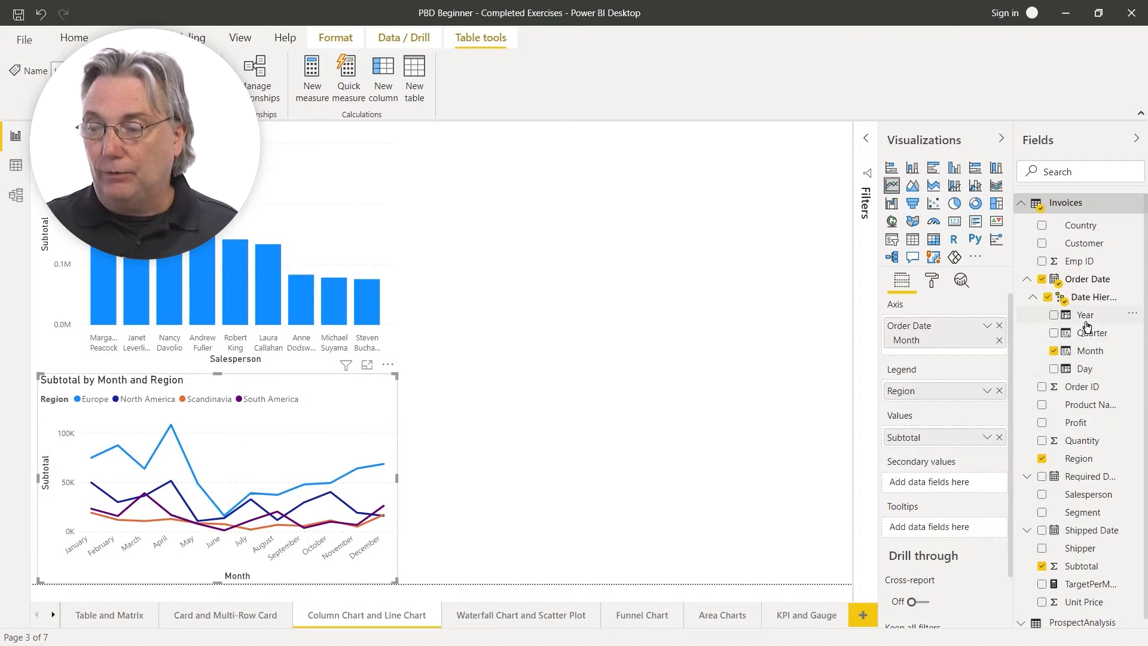
mouse_move(1086, 368)
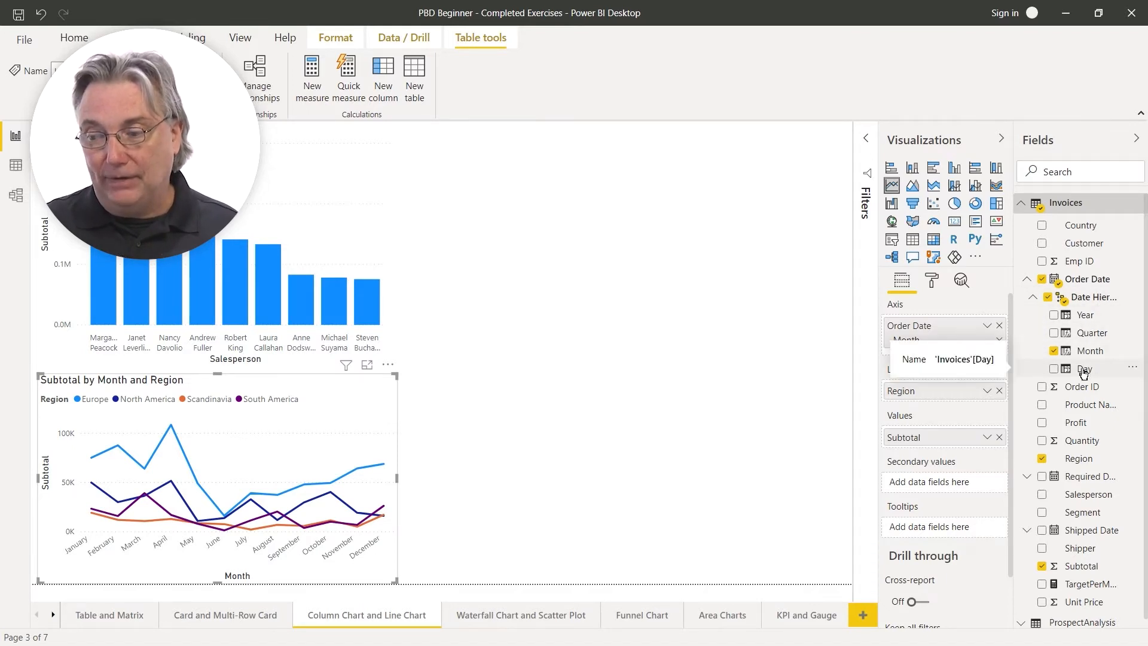
left_click(1028, 285)
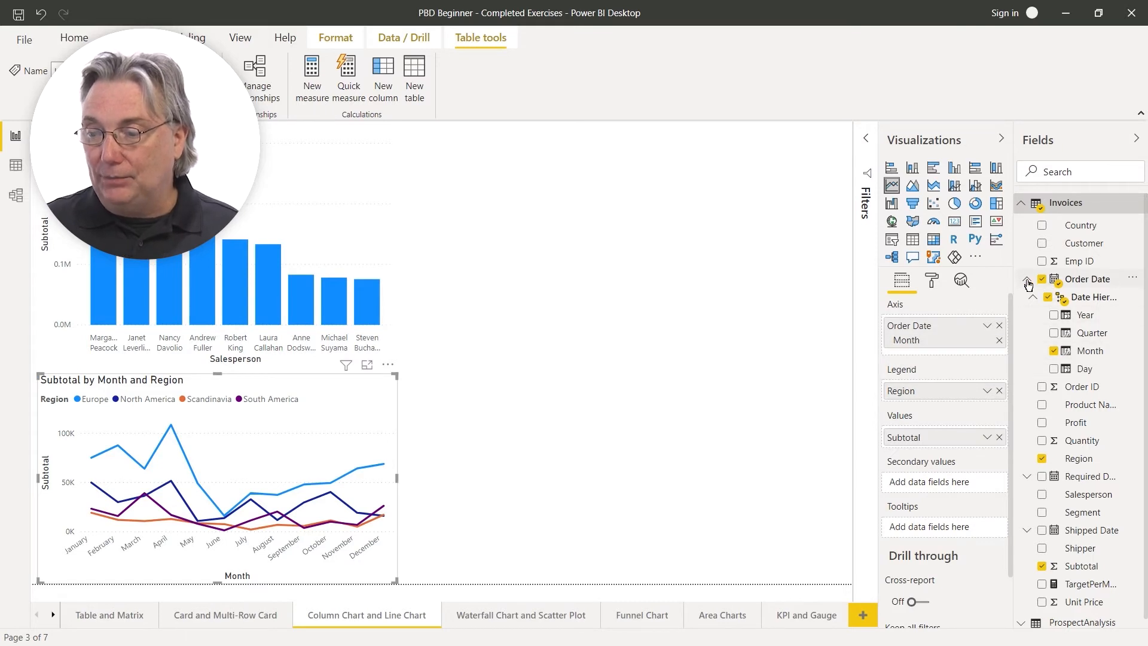
mouse_move(1082, 351)
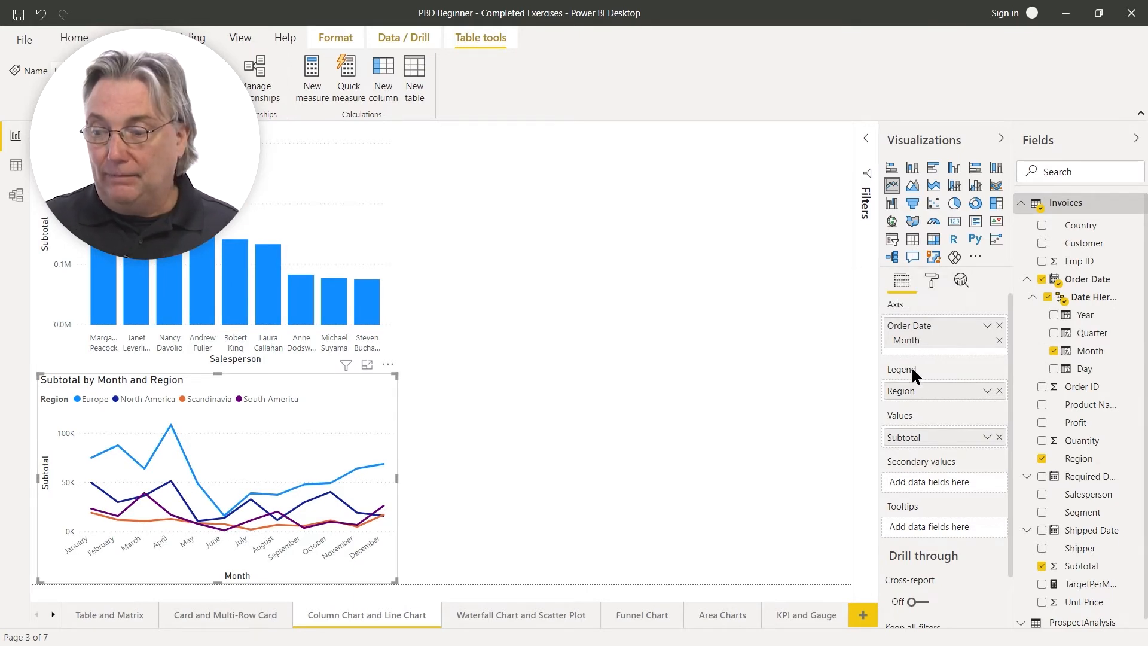
mouse_move(903, 449)
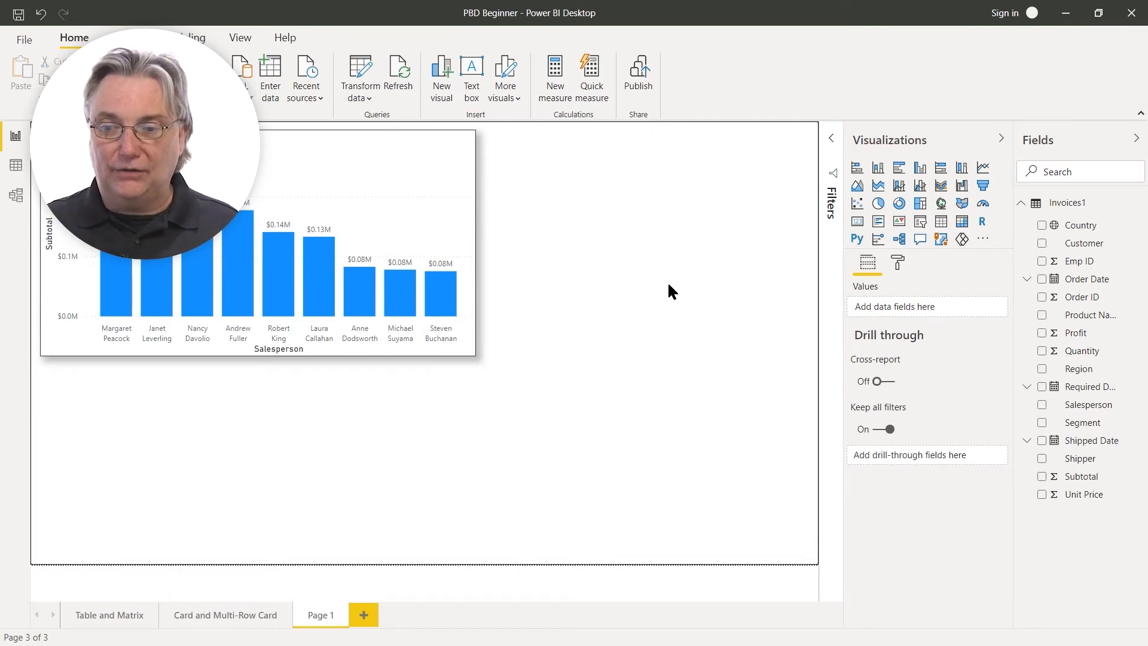
mouse_move(310, 199)
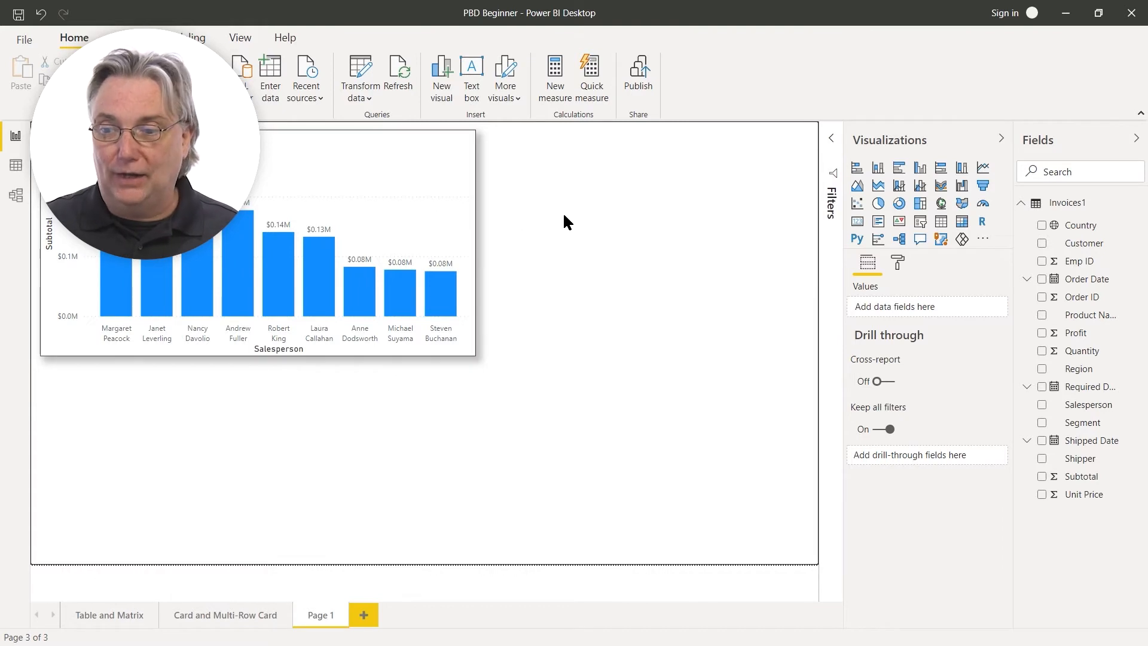
mouse_move(609, 235)
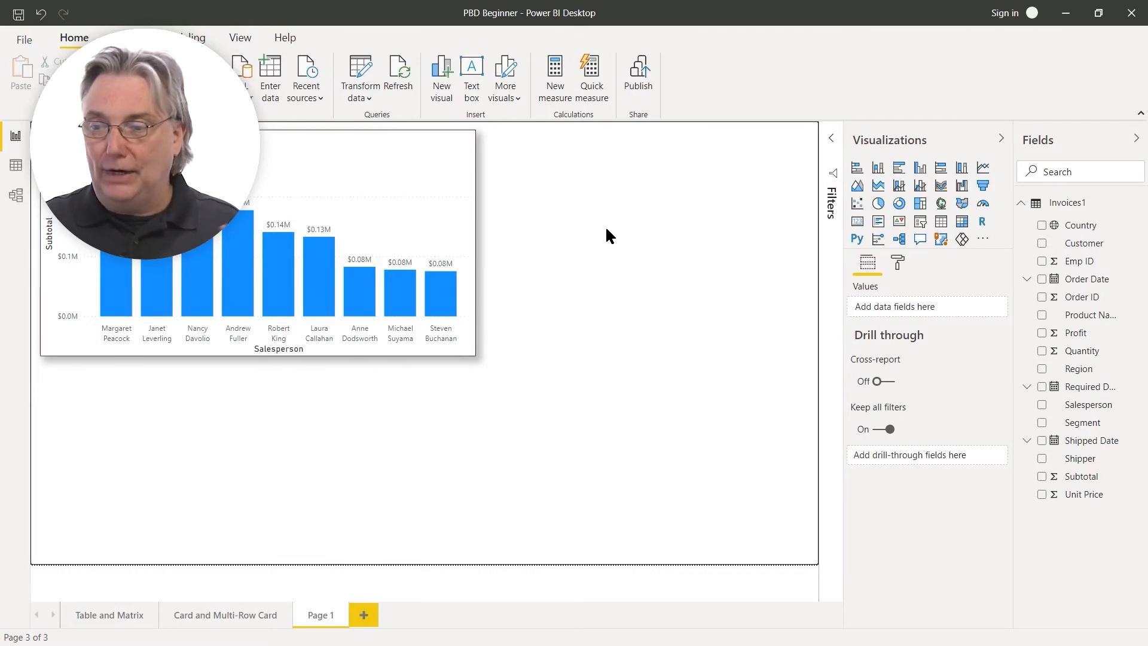
mouse_move(760, 238)
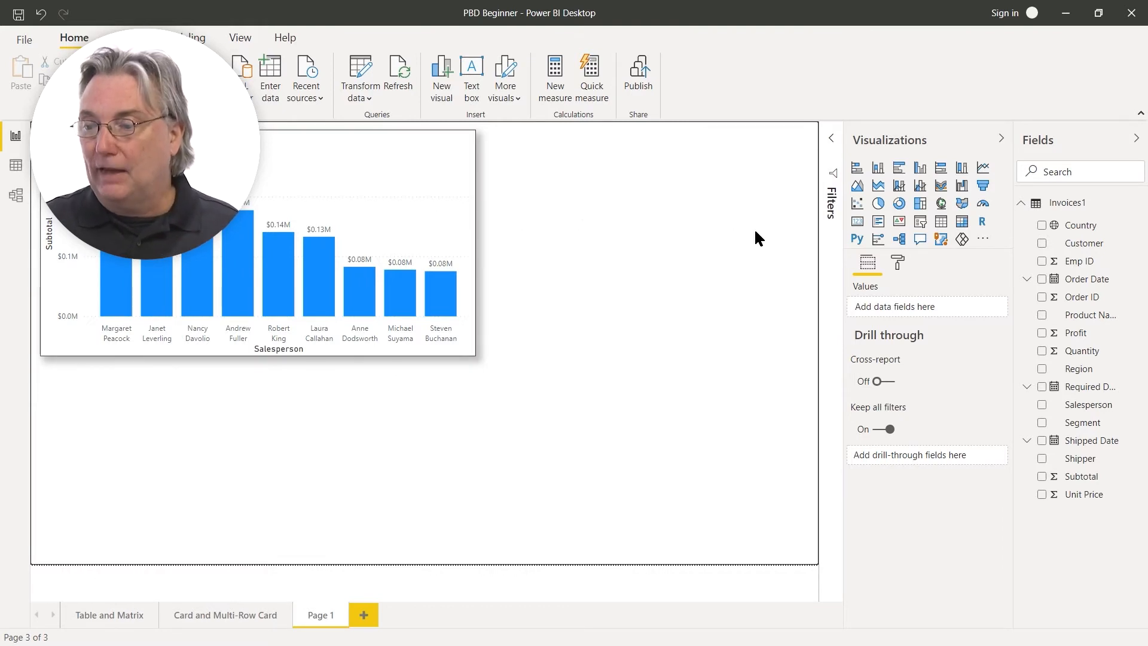
mouse_move(983, 168)
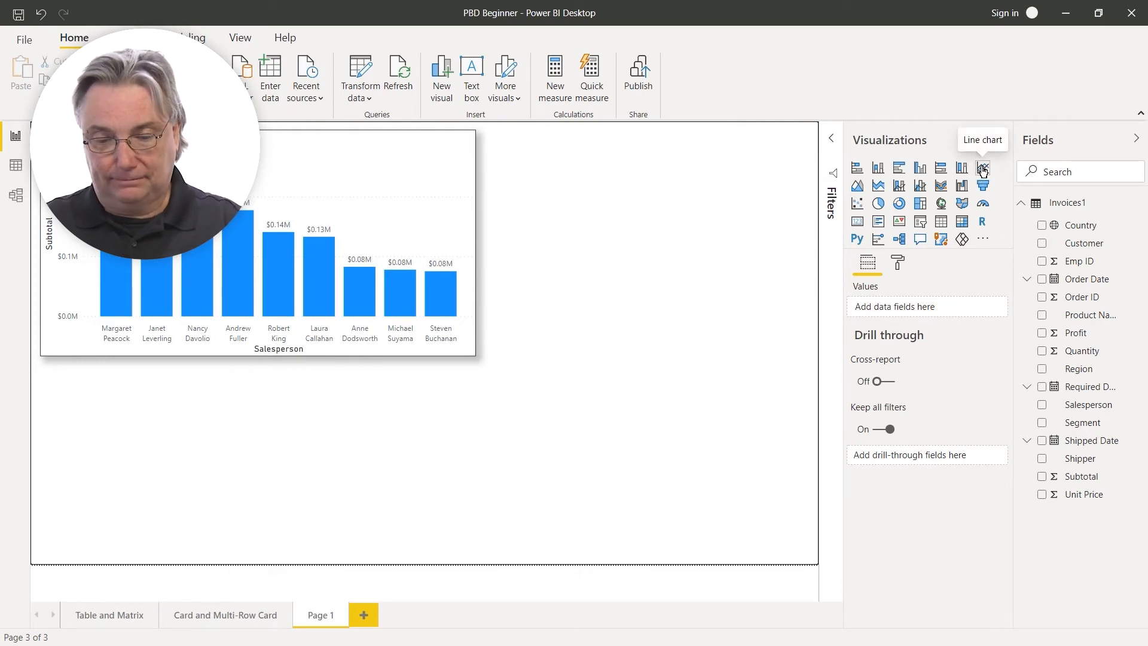
mouse_move(983, 168)
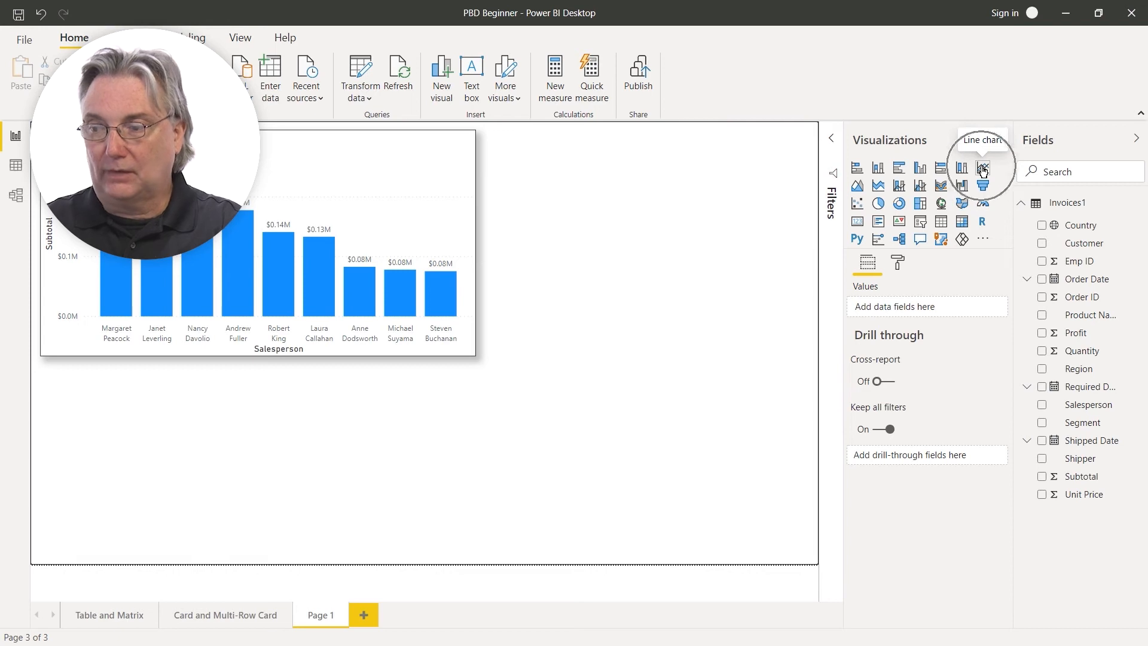
Insert a blank line chart beneath the salesperson column chart on Page 1
left_click(983, 169)
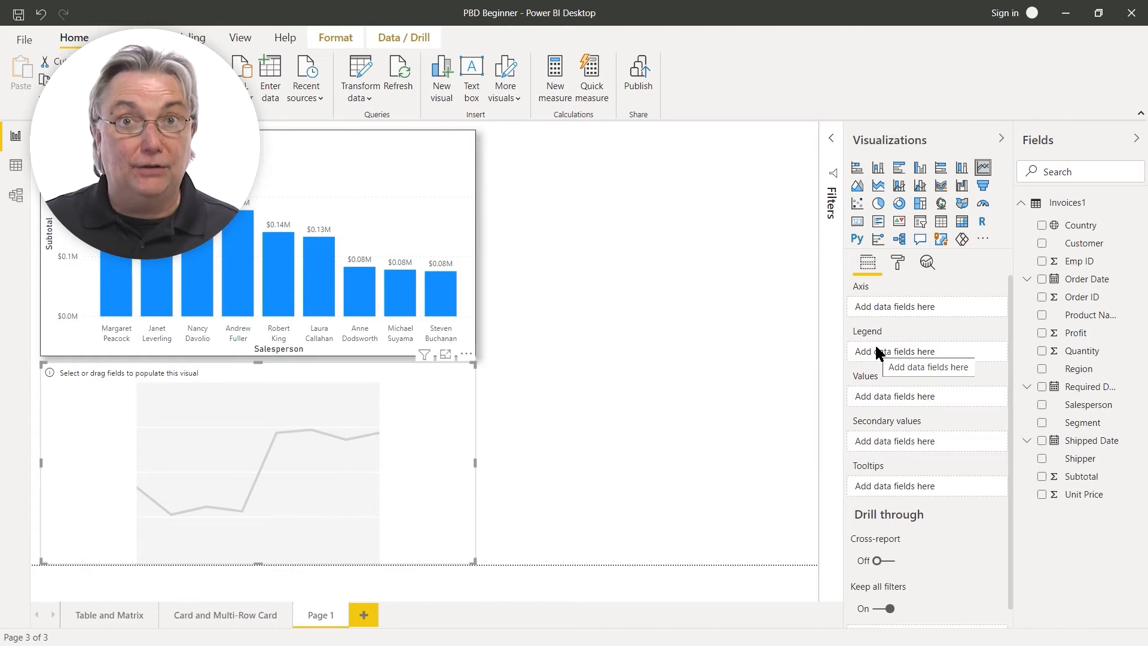
mouse_move(879, 331)
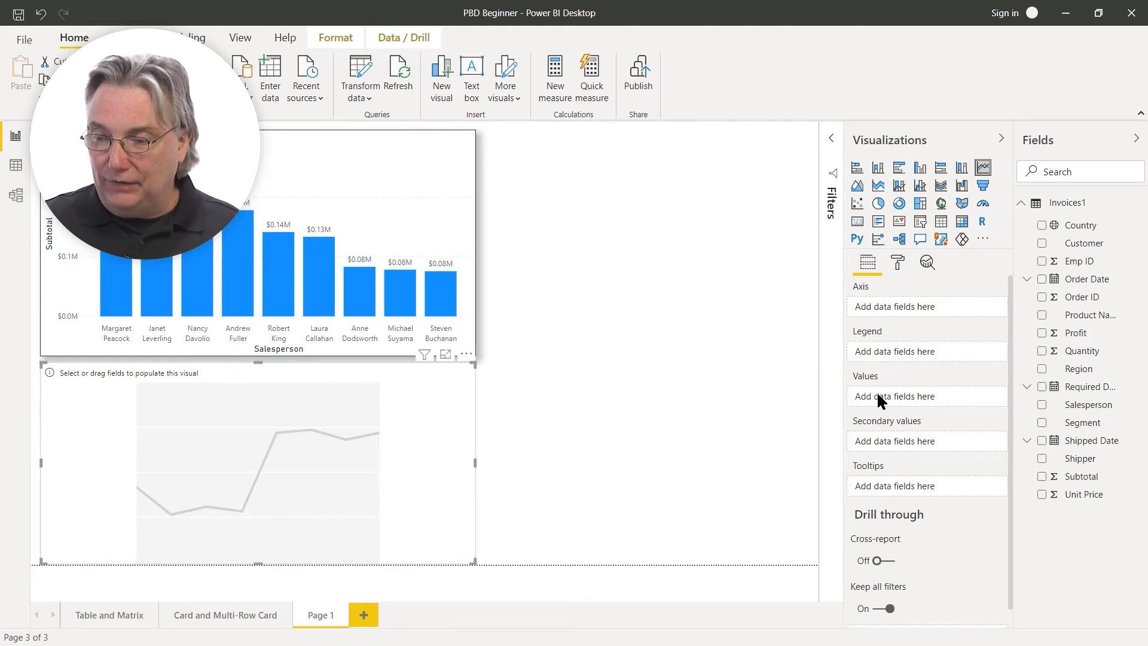
mouse_move(901, 498)
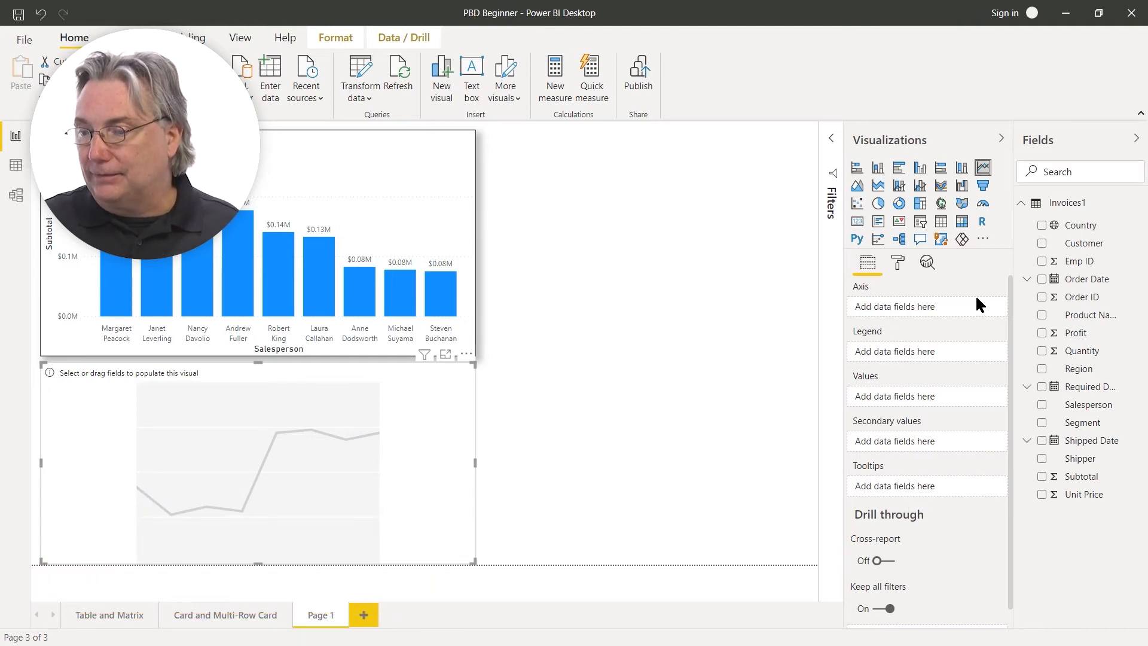
Expand Order Date in Invoices1 to its Date Hierarchy showing Year, Quarter, Month and Day
left_click(1024, 279)
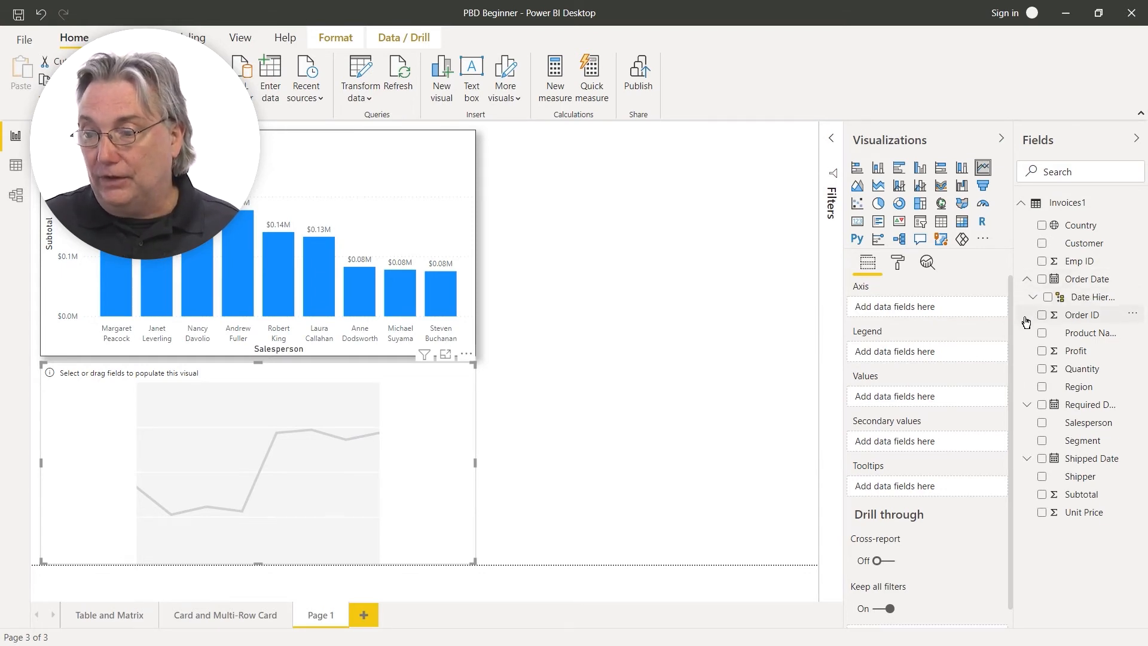
mouse_move(1059, 303)
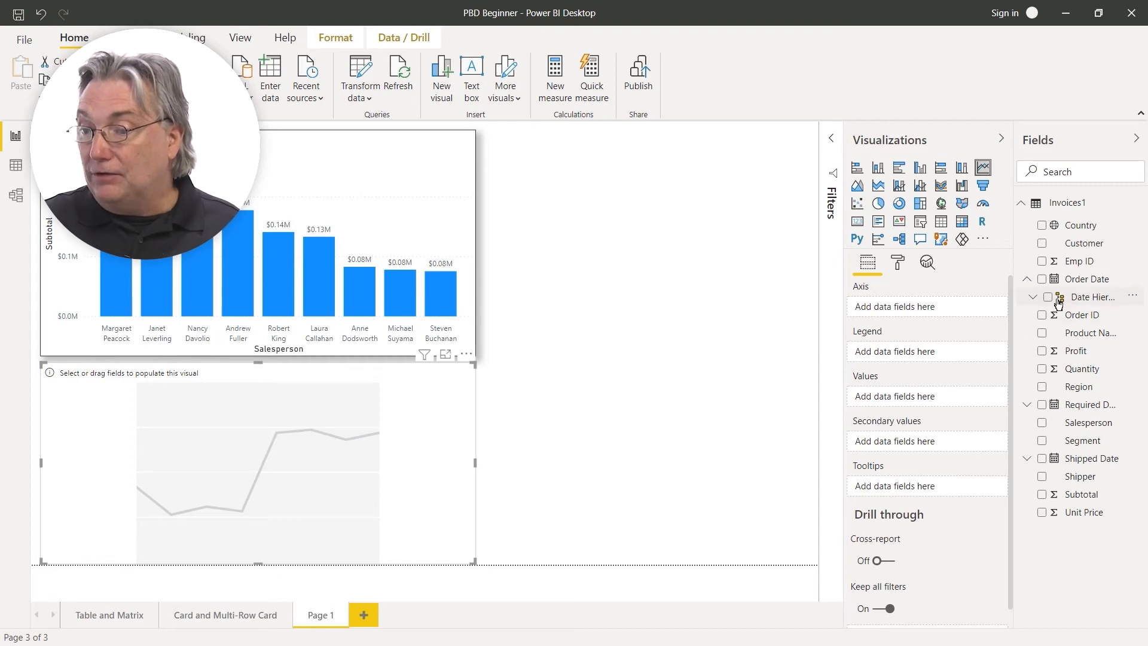
left_click(1032, 297)
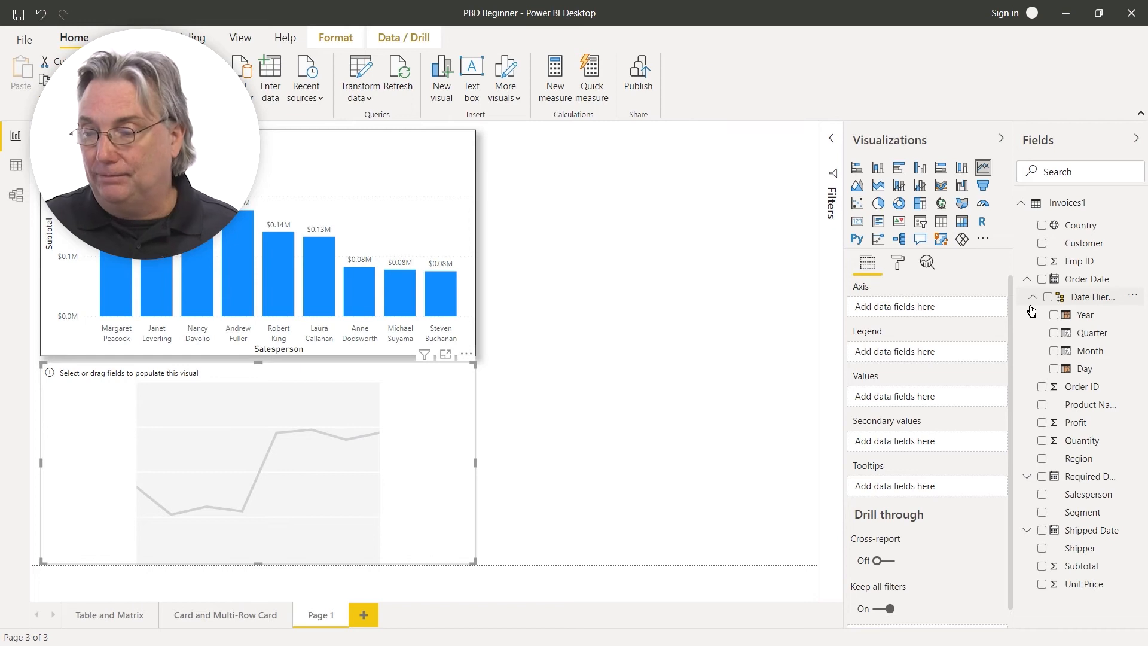
mouse_move(1076, 352)
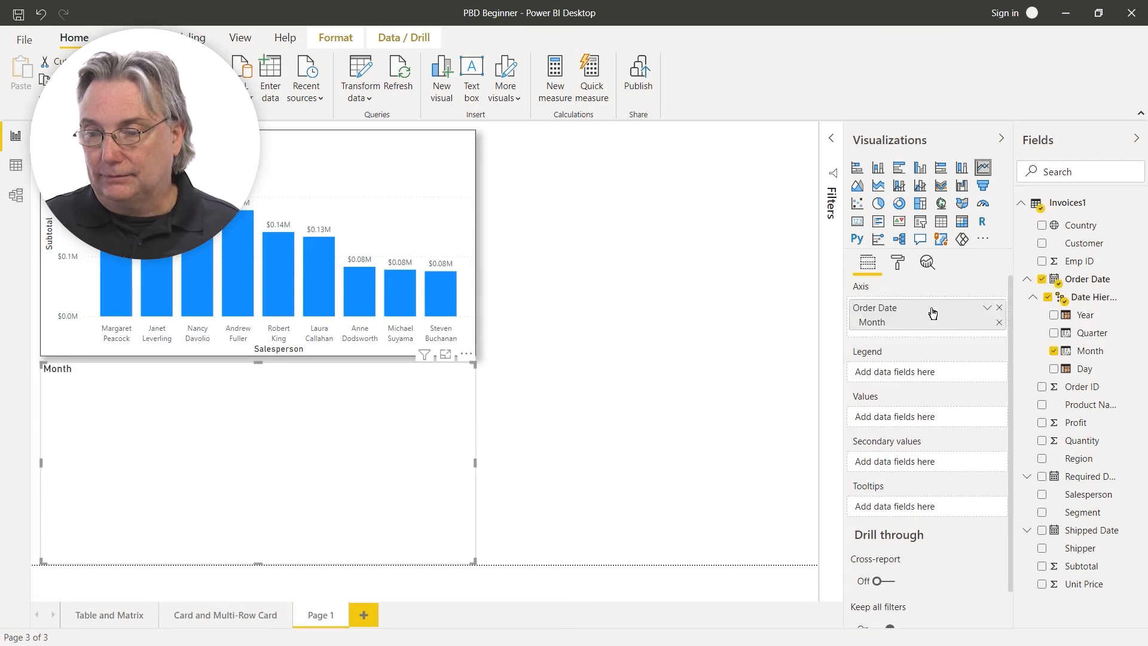
mouse_move(572, 412)
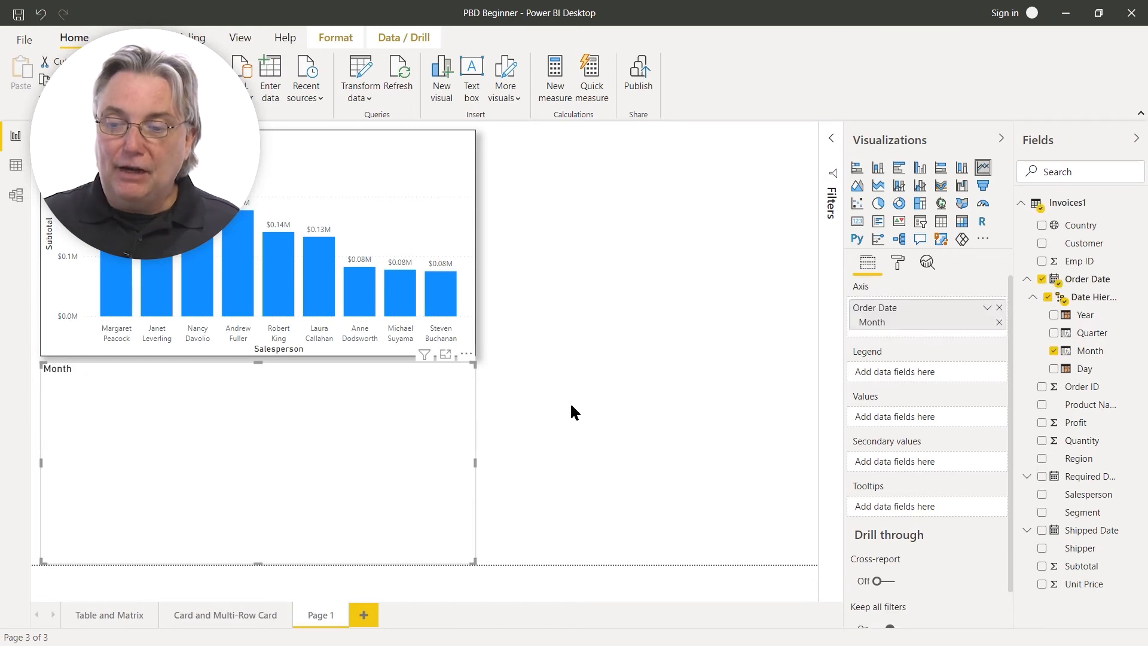
mouse_move(599, 492)
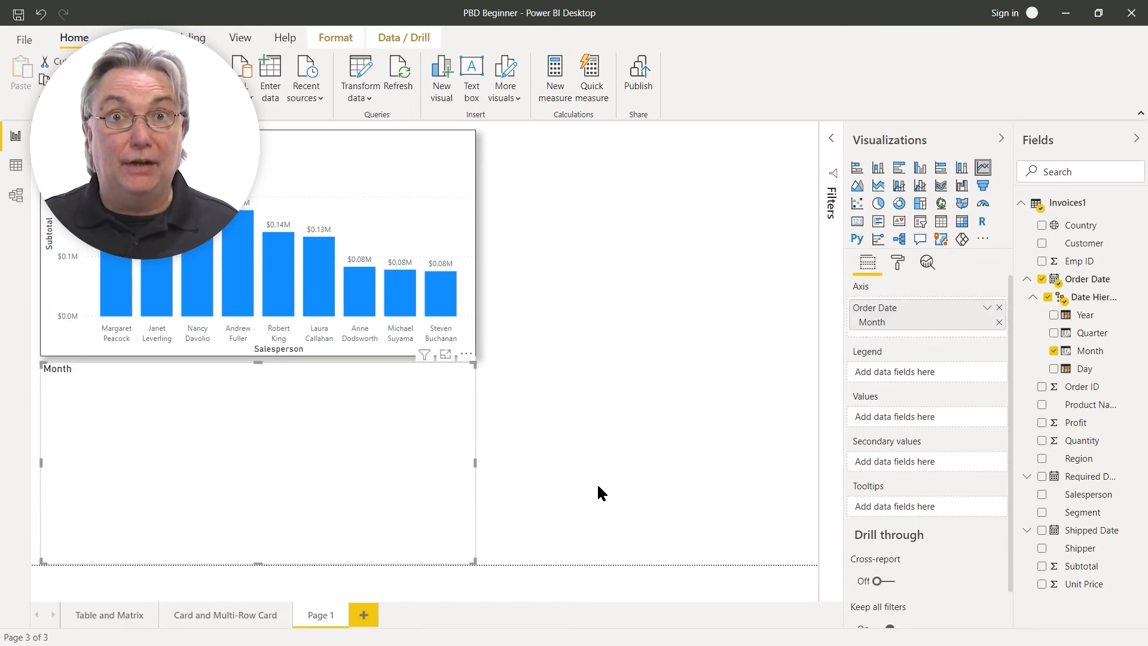
mouse_move(853, 408)
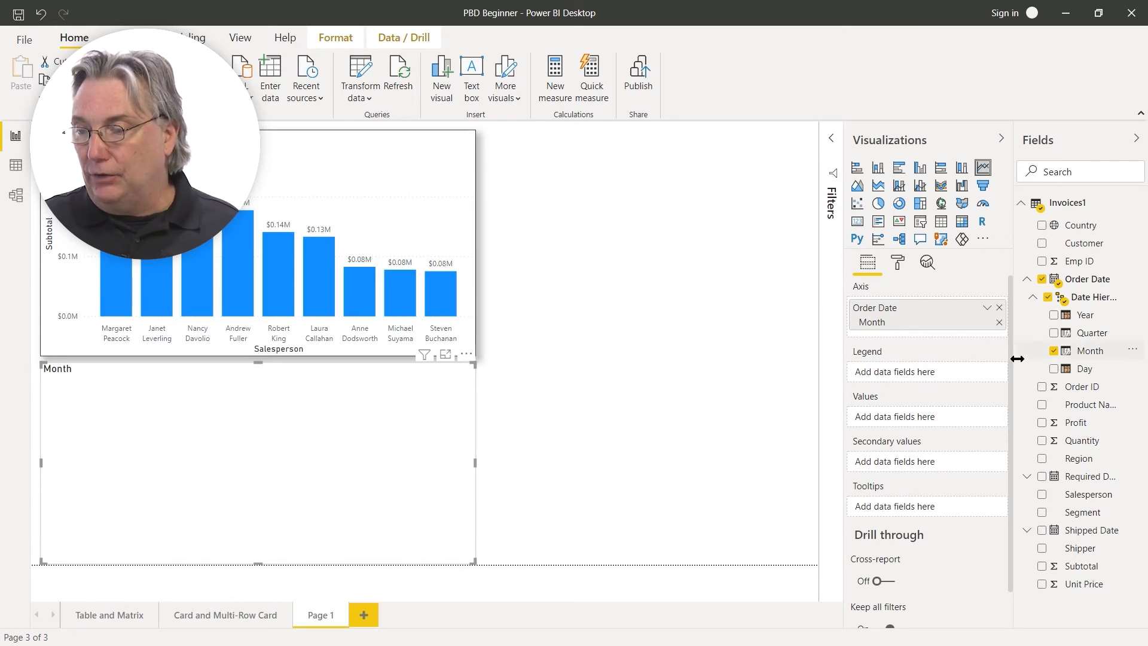
Plot Subtotal by Order Date Month with Region as legend, giving four regional lines
left_click(1033, 280)
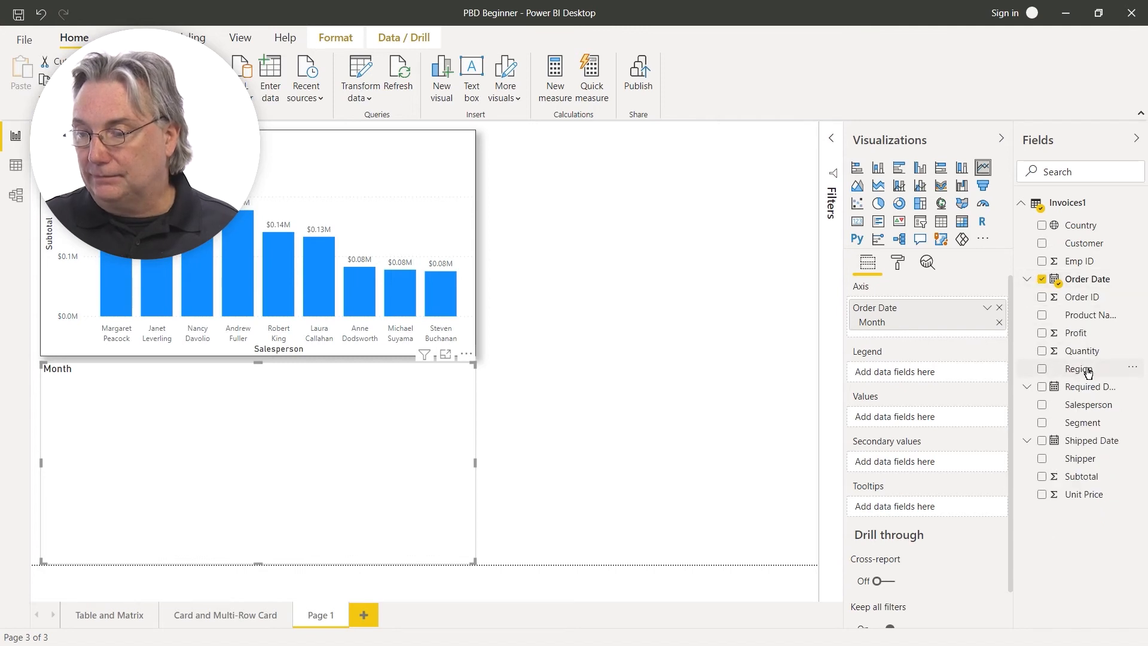
left_click(1042, 369)
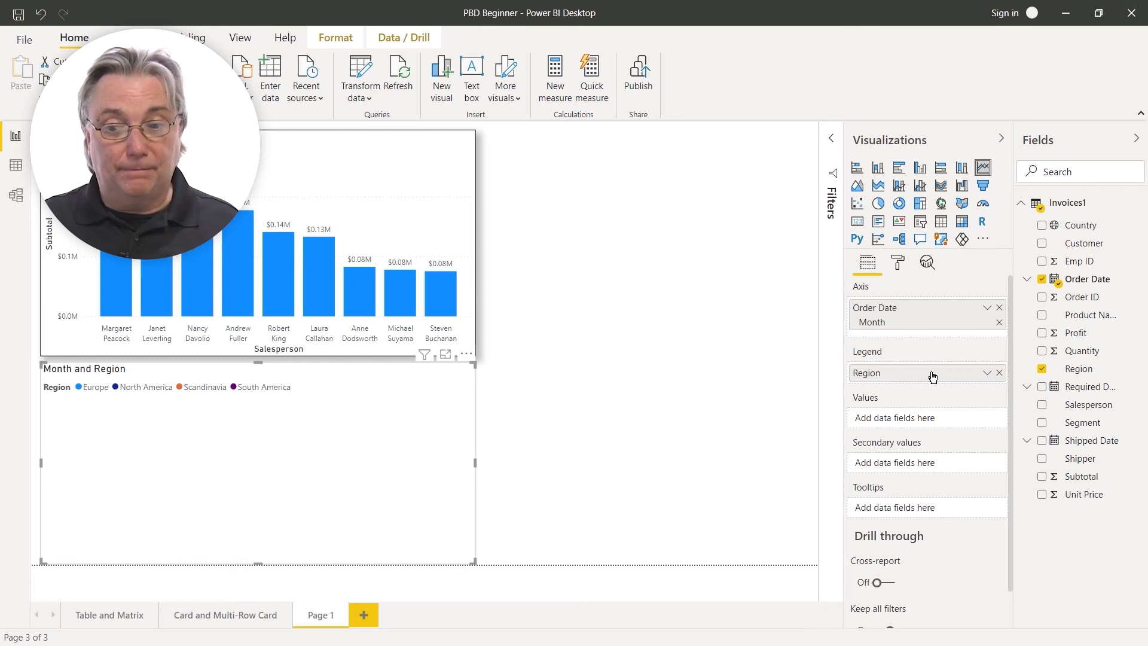
mouse_move(1054, 476)
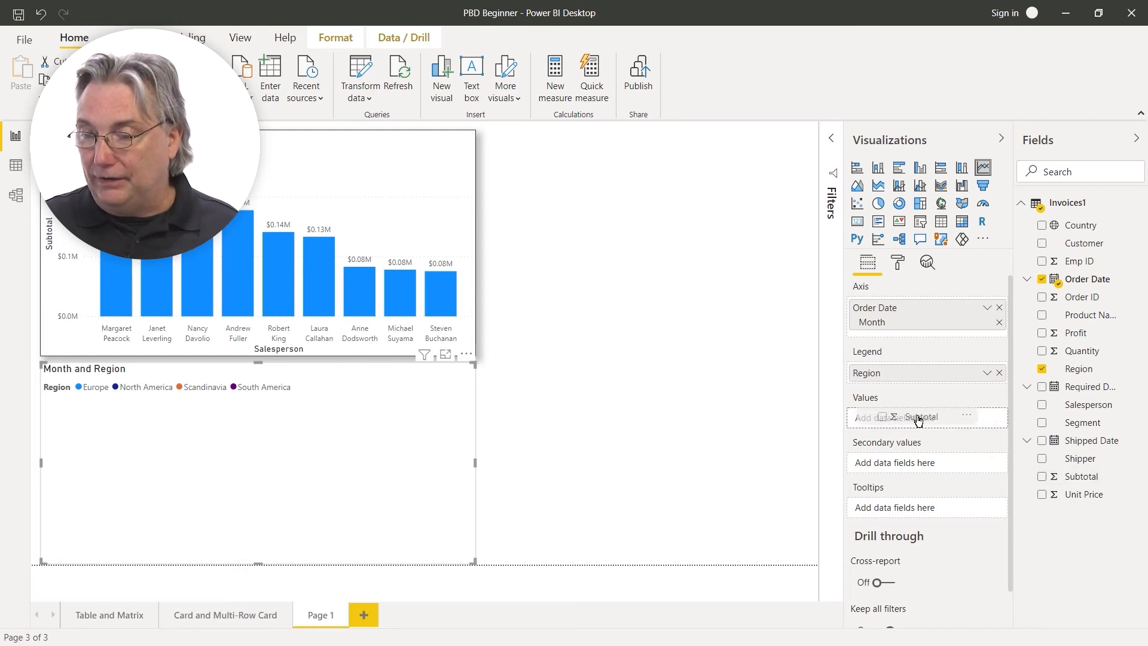
left_click(1043, 476)
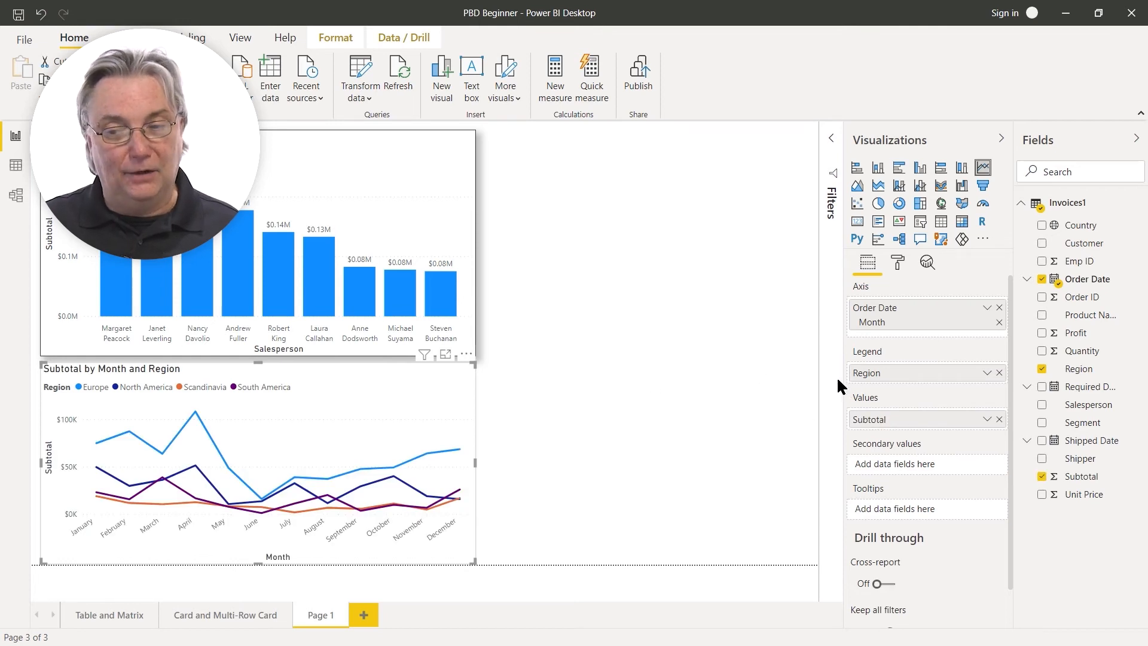
mouse_move(346, 371)
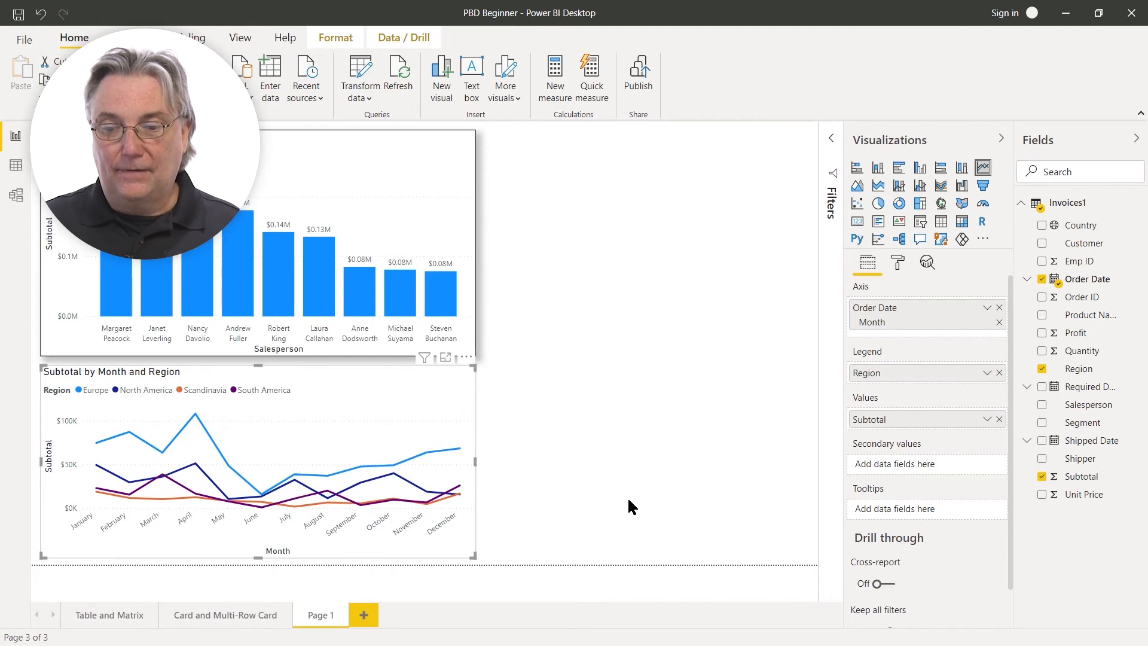
mouse_move(715, 474)
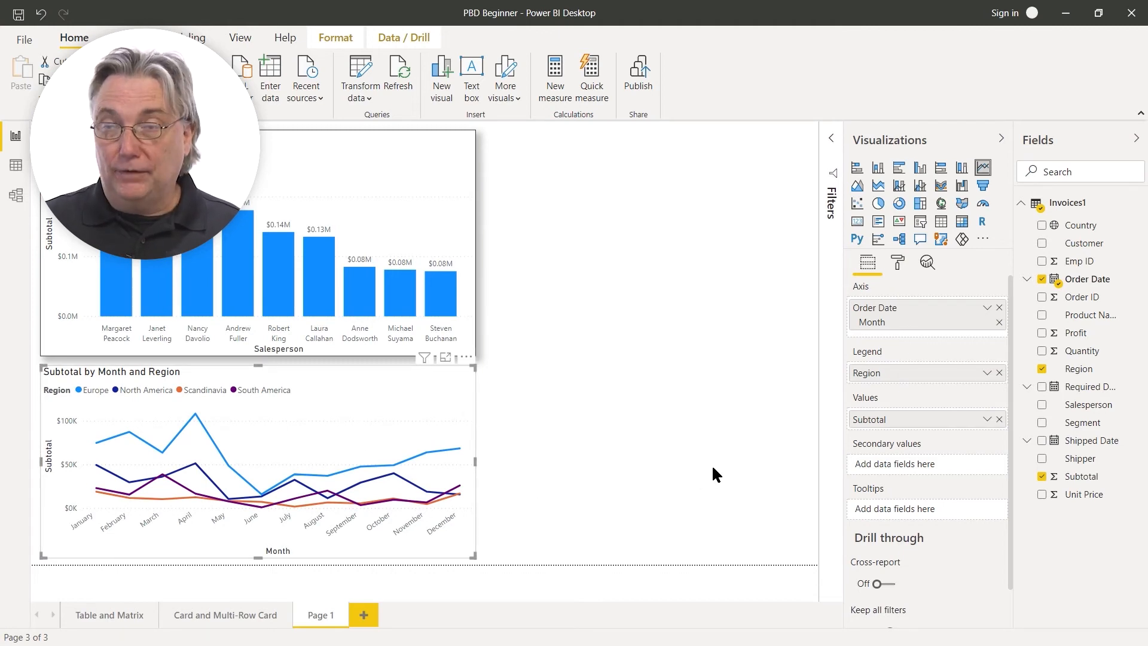
left_click(898, 262)
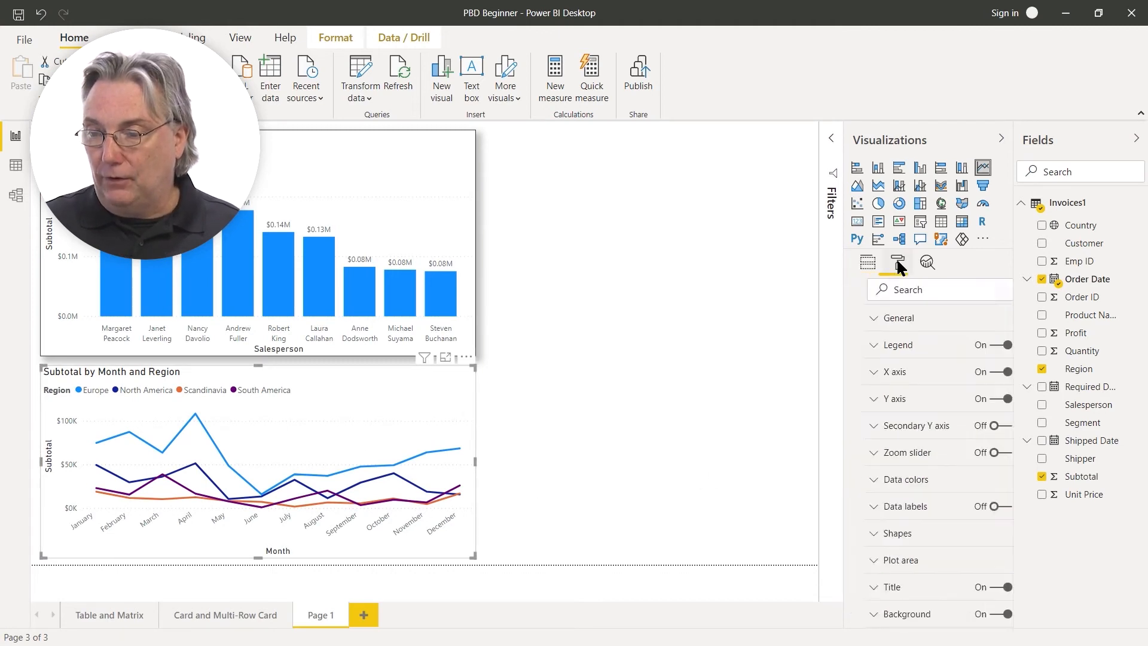
Toggle data labels on then off, and switch on the line chart's Border and Shadow
scroll("down", 3)
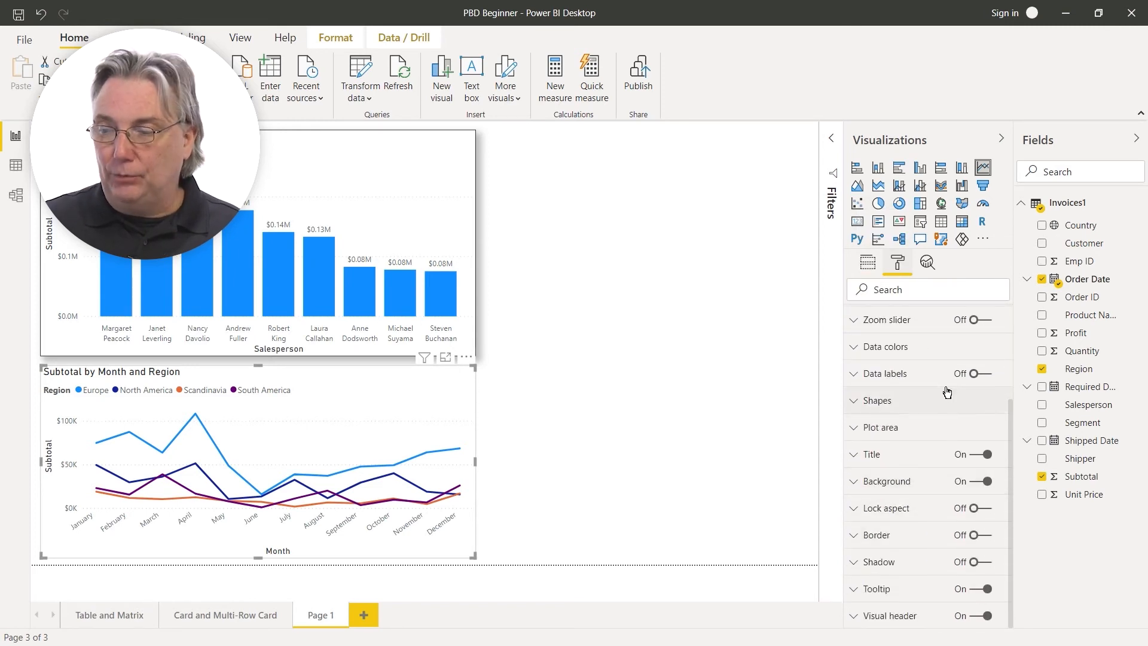
left_click(973, 373)
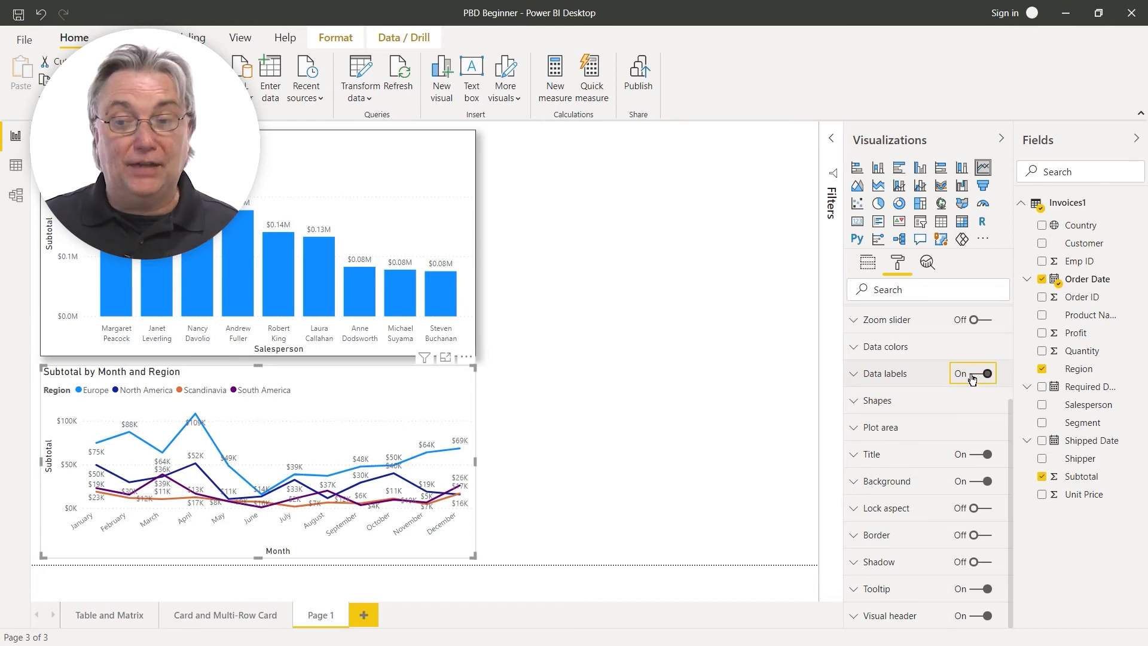
left_click(985, 373)
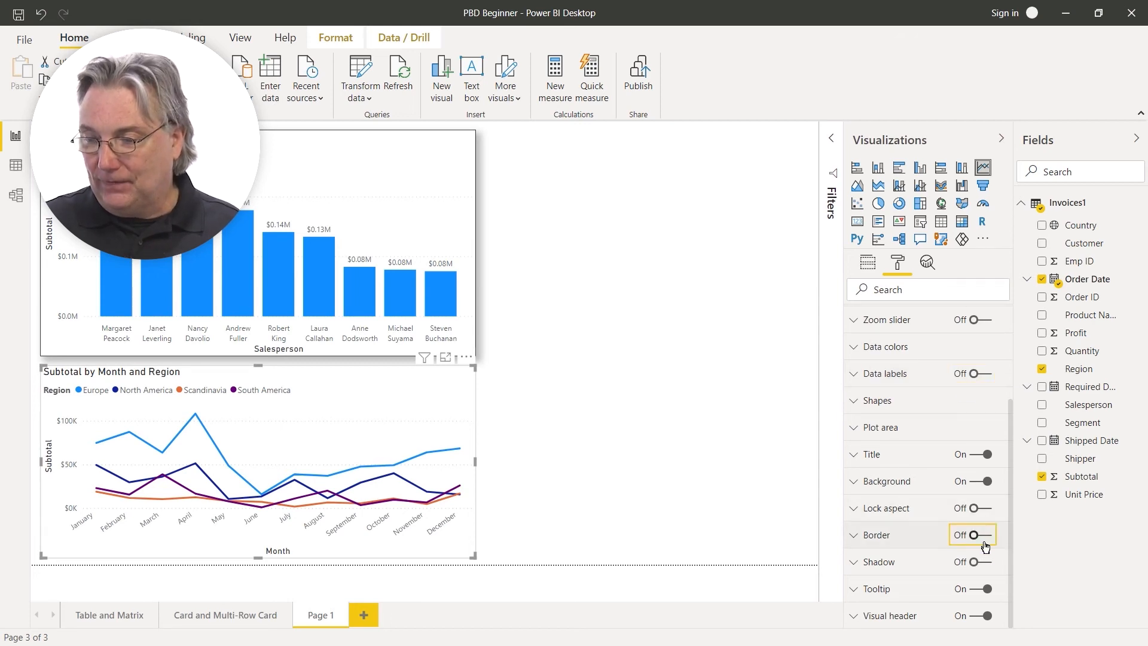
left_click(977, 534)
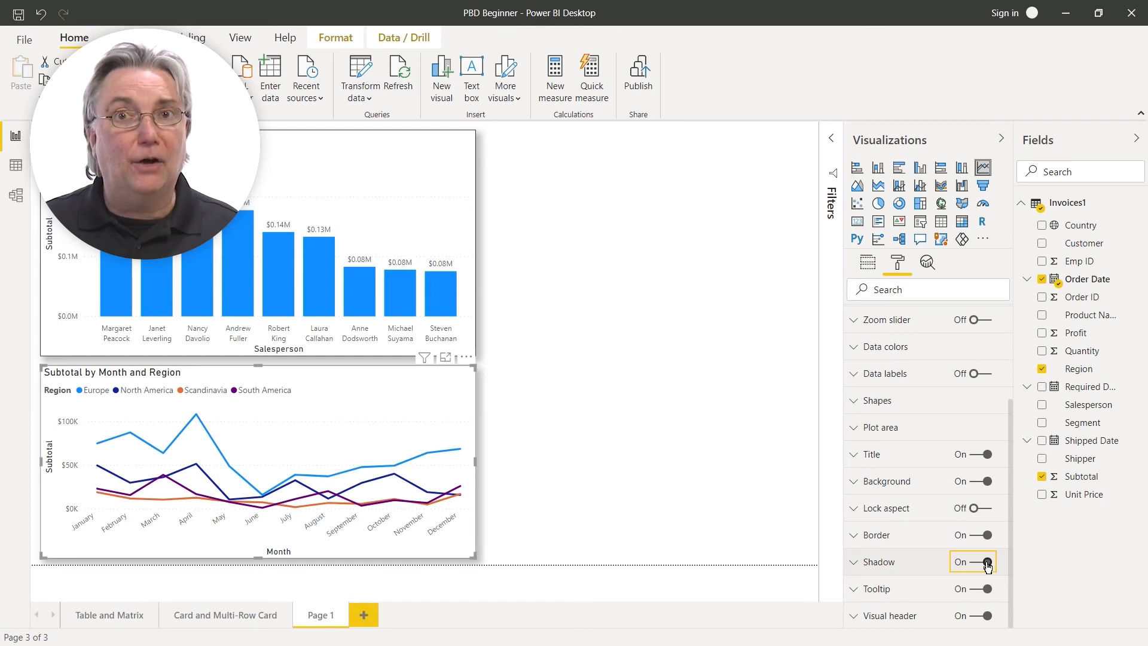
mouse_move(890, 428)
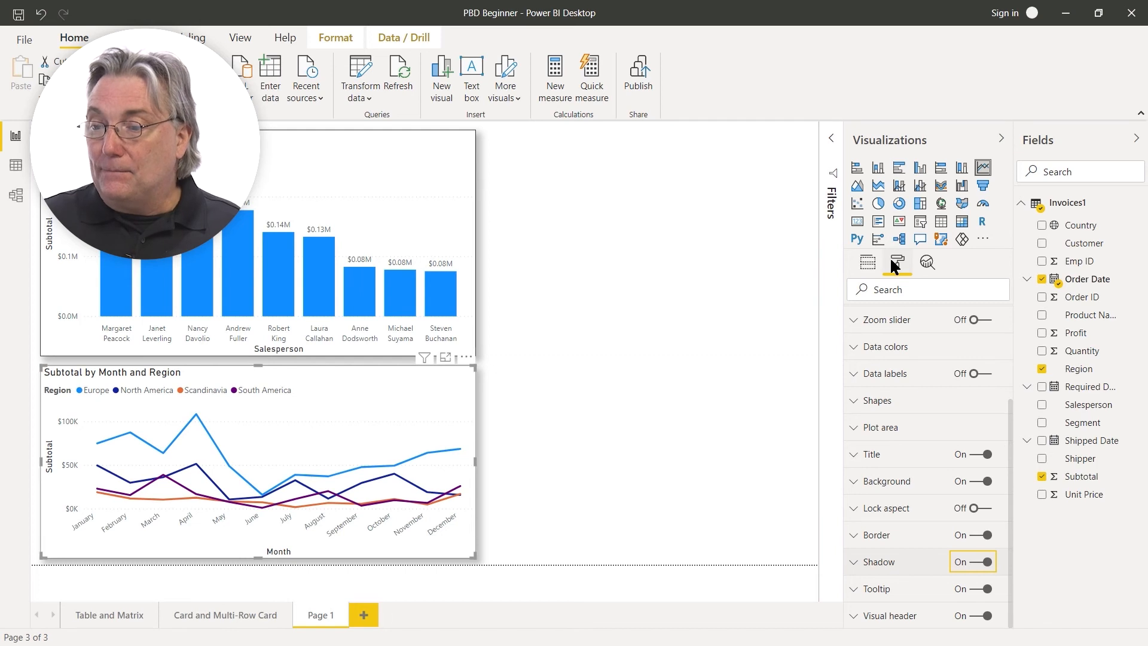
mouse_move(868, 263)
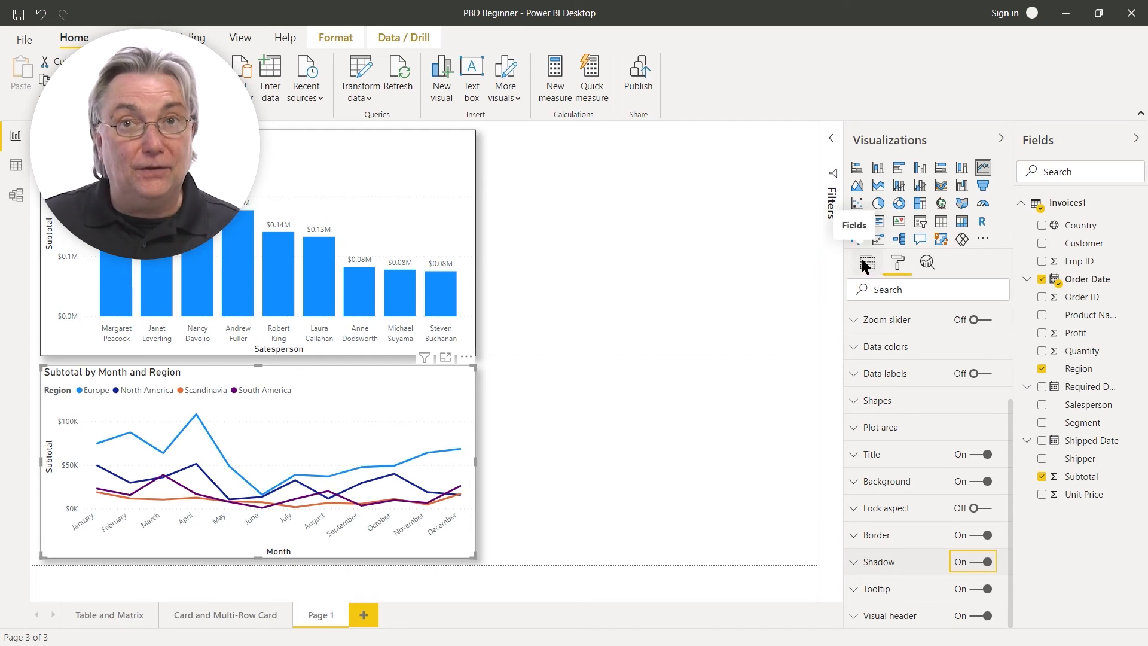
left_click(867, 263)
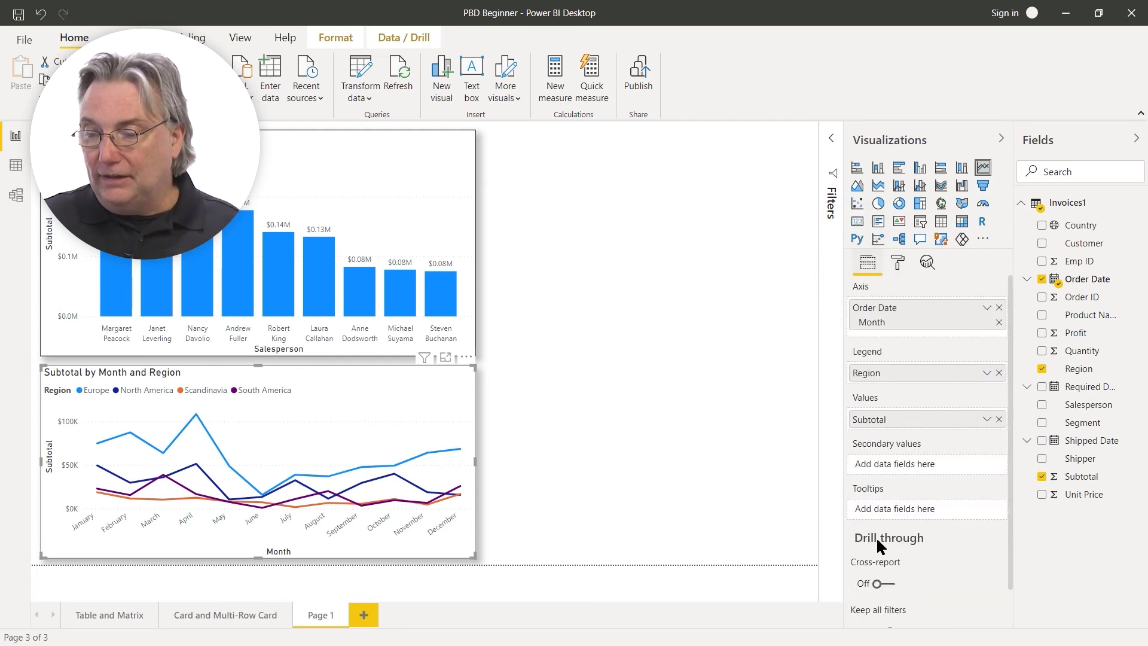
mouse_move(1017, 515)
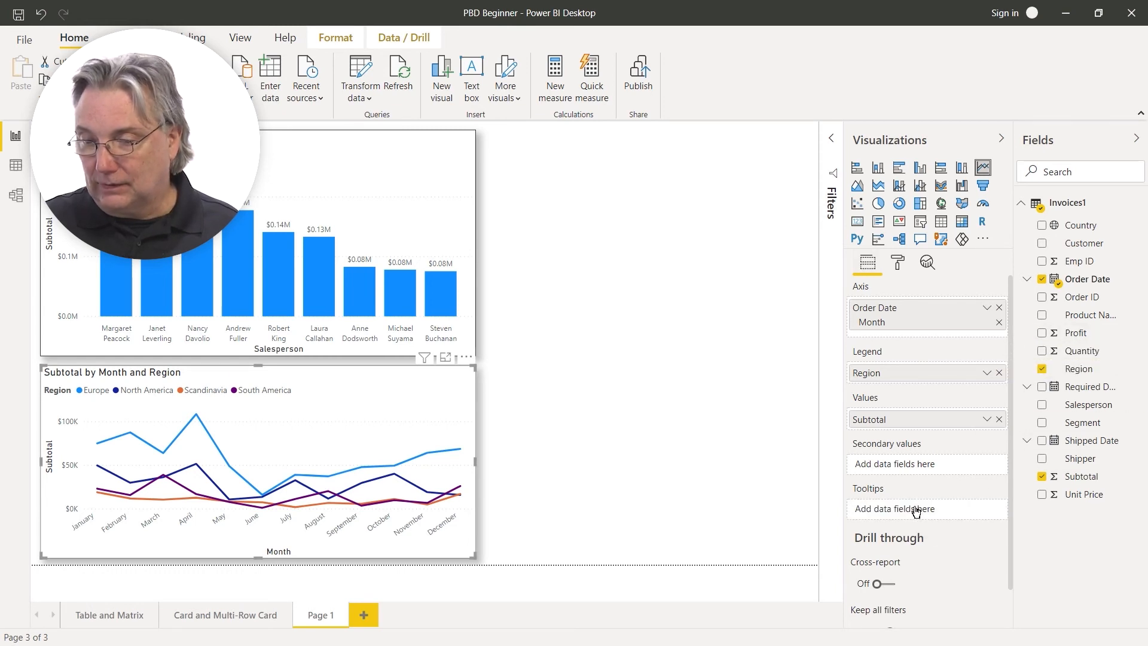
Add Profit to the line chart's Tooltips so hovering shows each region's profit
left_click(1043, 332)
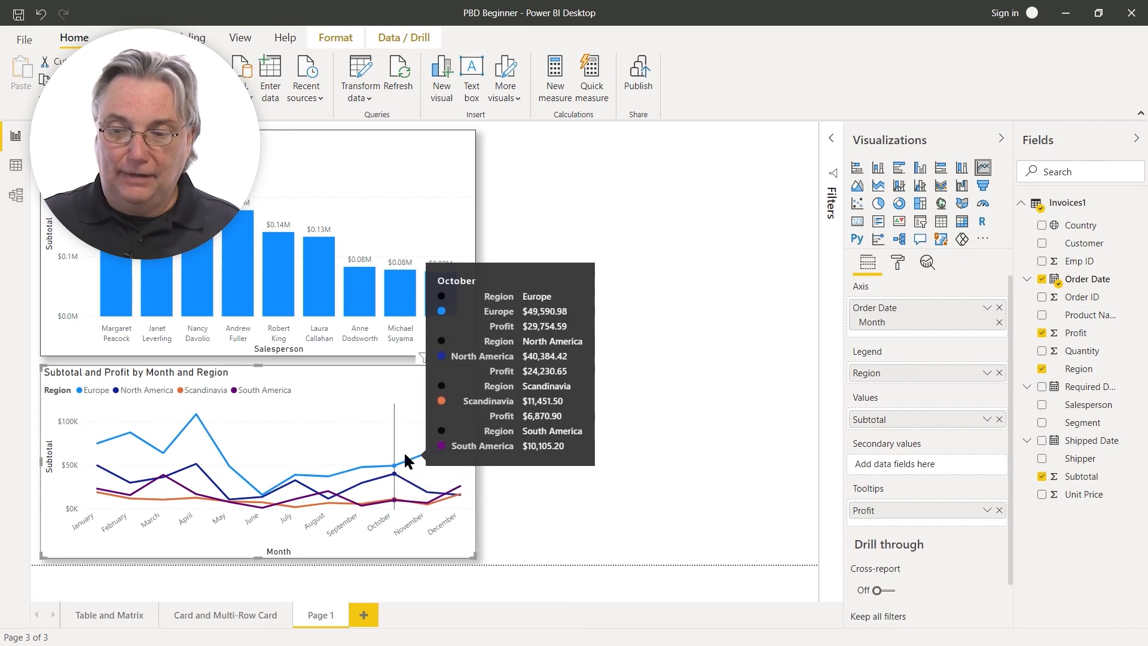
mouse_move(358, 465)
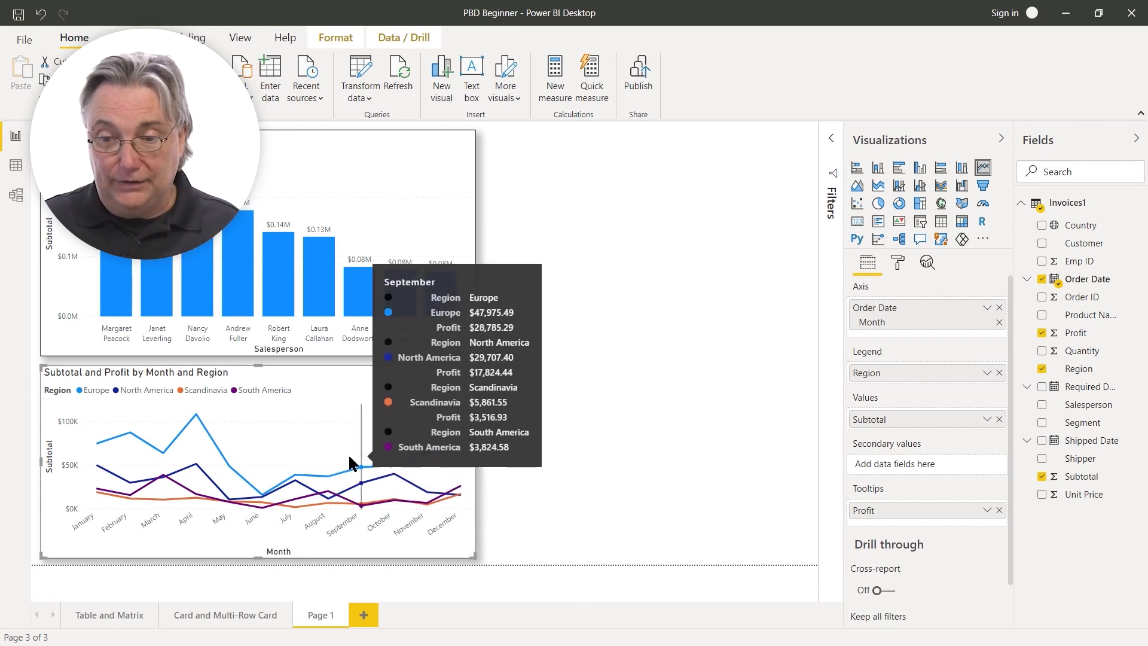
mouse_move(356, 490)
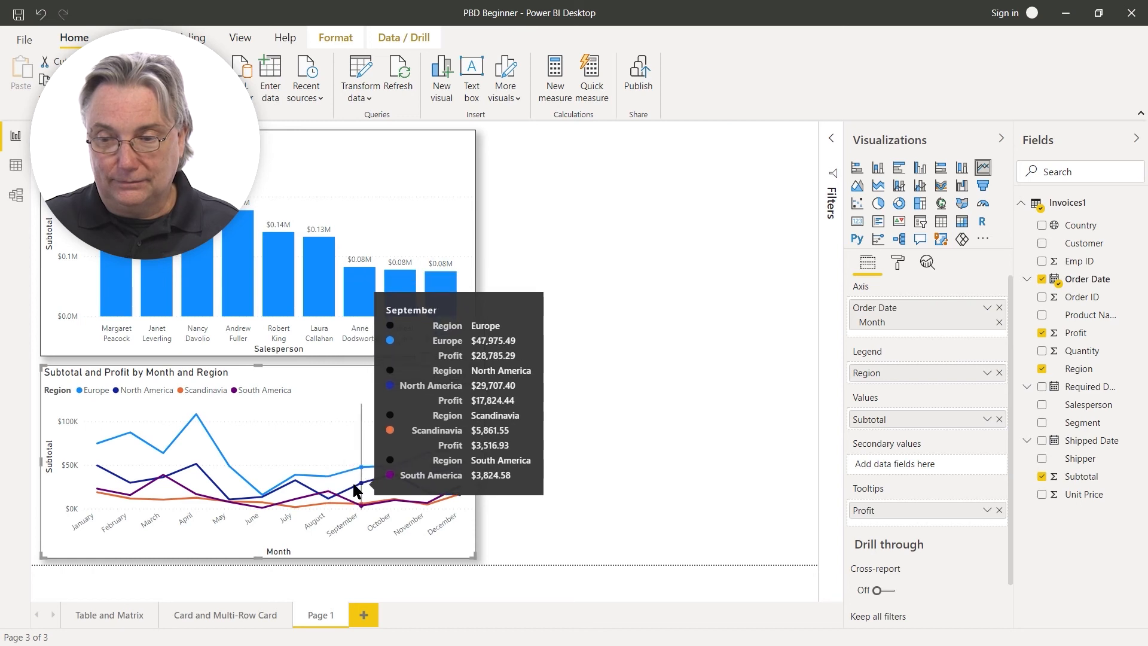
mouse_move(235, 473)
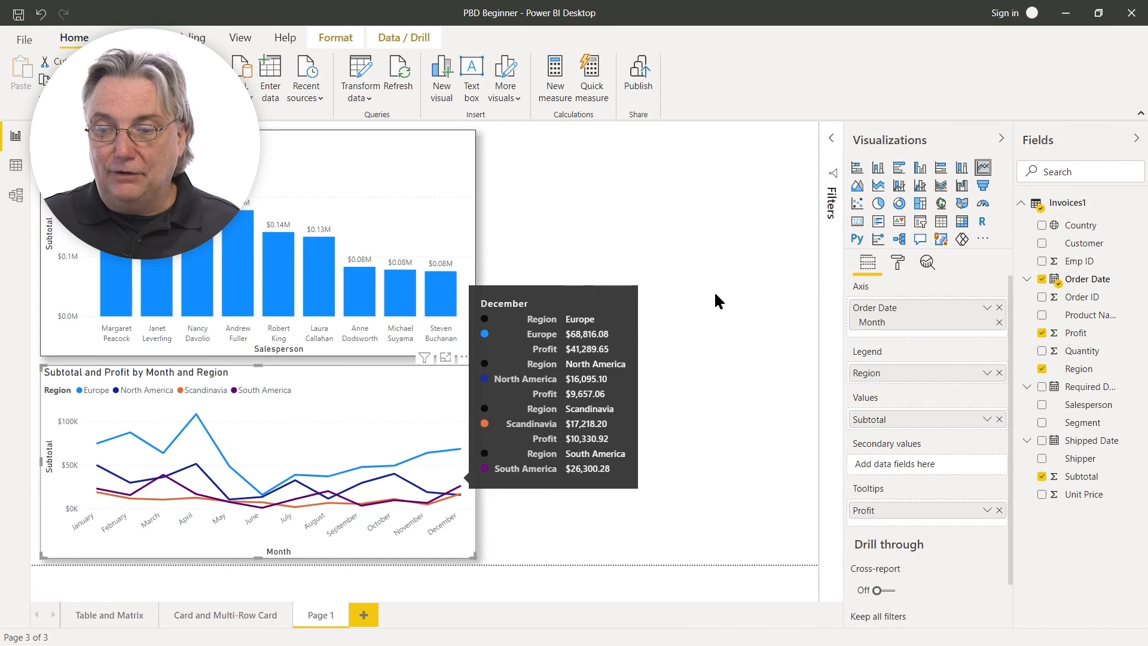
mouse_move(667, 196)
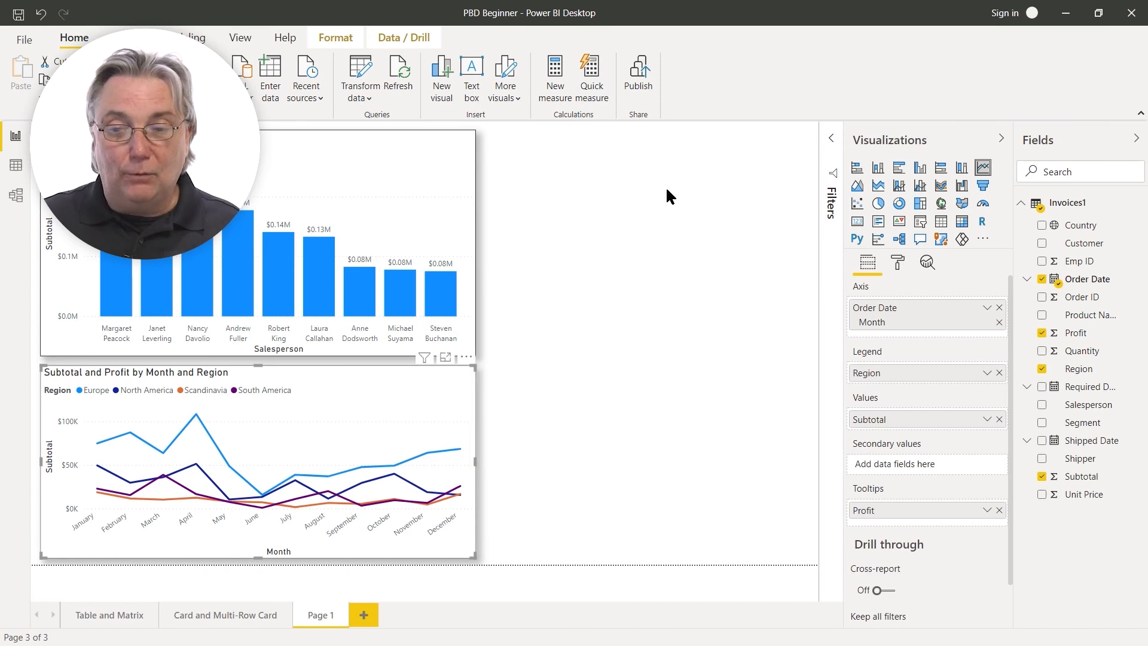
mouse_move(563, 344)
type("Column")
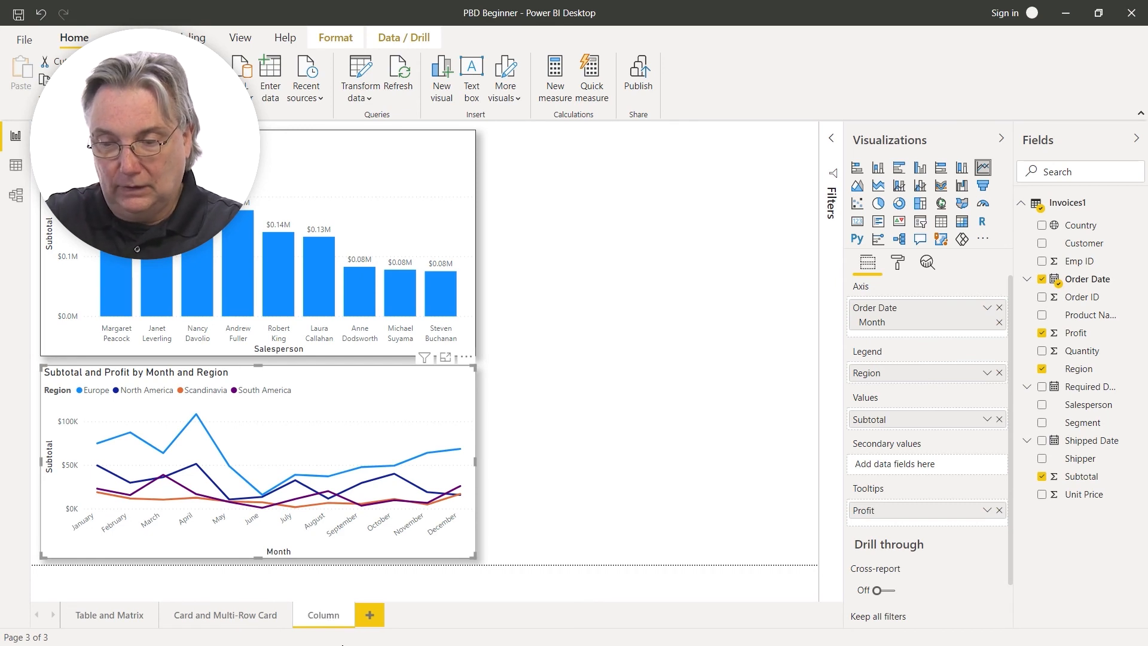
Rename the Page 1 tab to Column
double_click(323, 615)
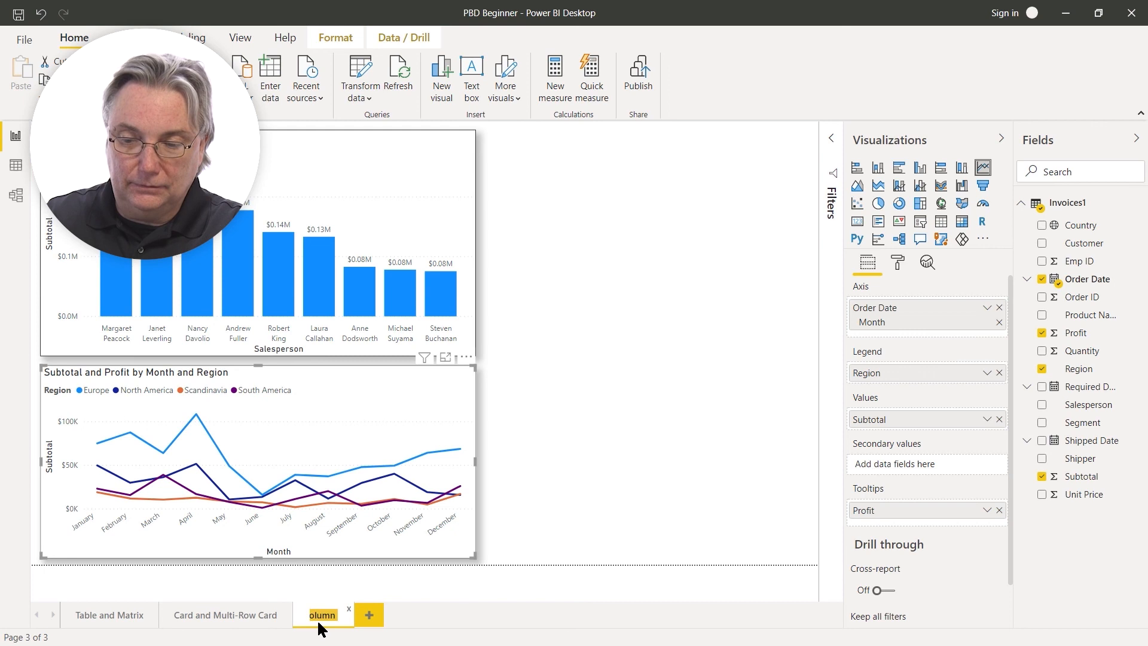